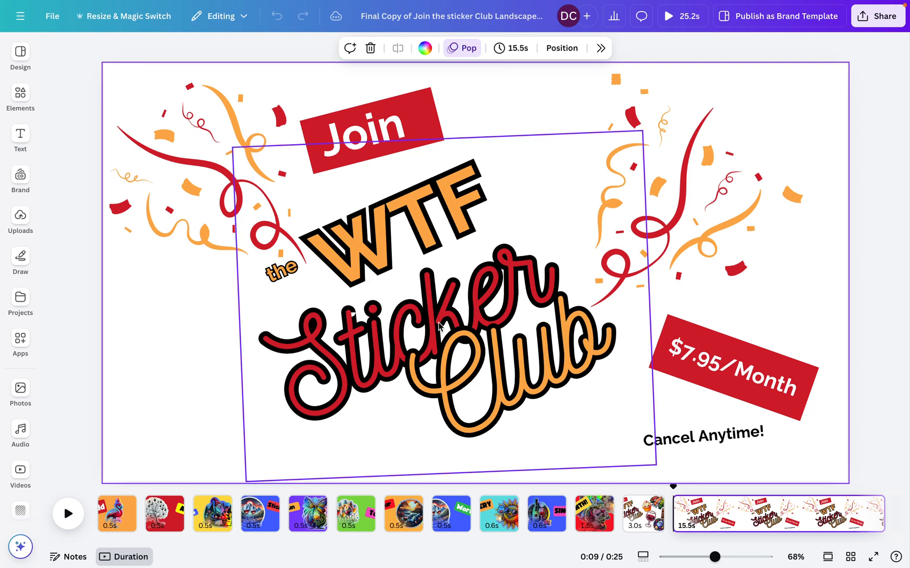
- Filter the apps library to AI-powered apps and search for 'music'
left_click(57, 269)
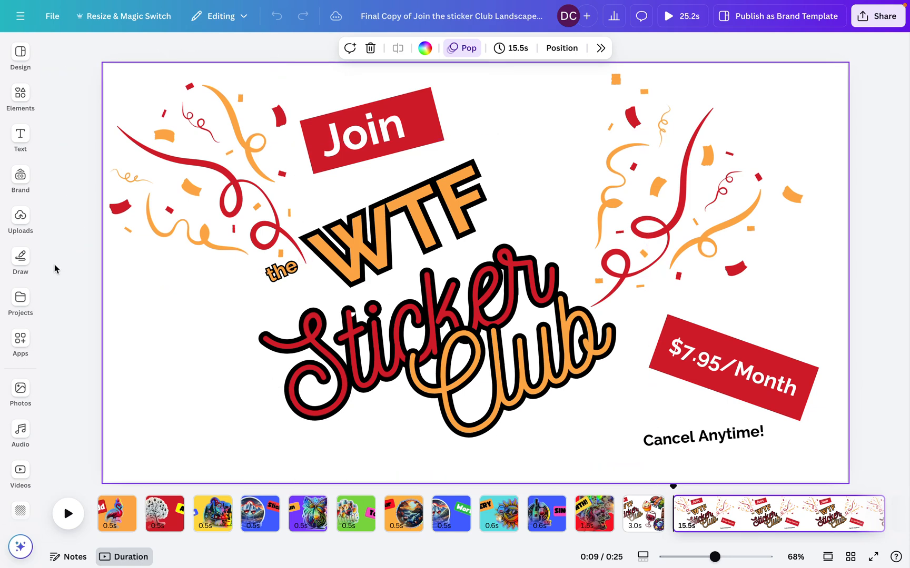
left_click(20, 135)
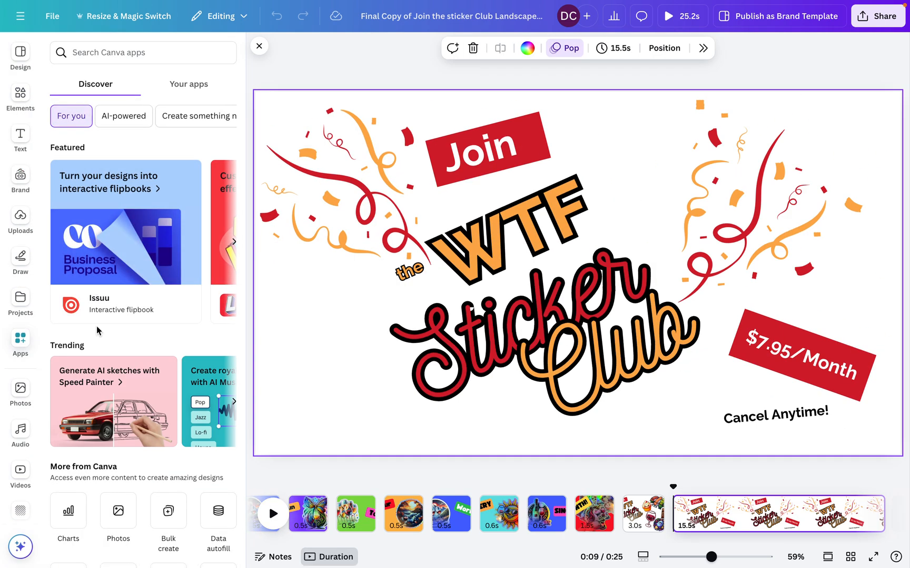
left_click(123, 116)
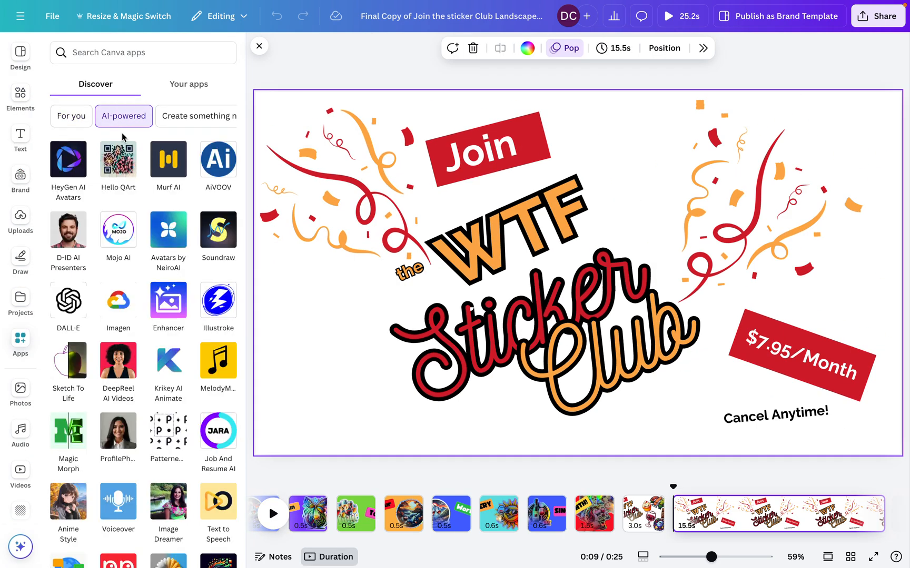
scroll("down", 3)
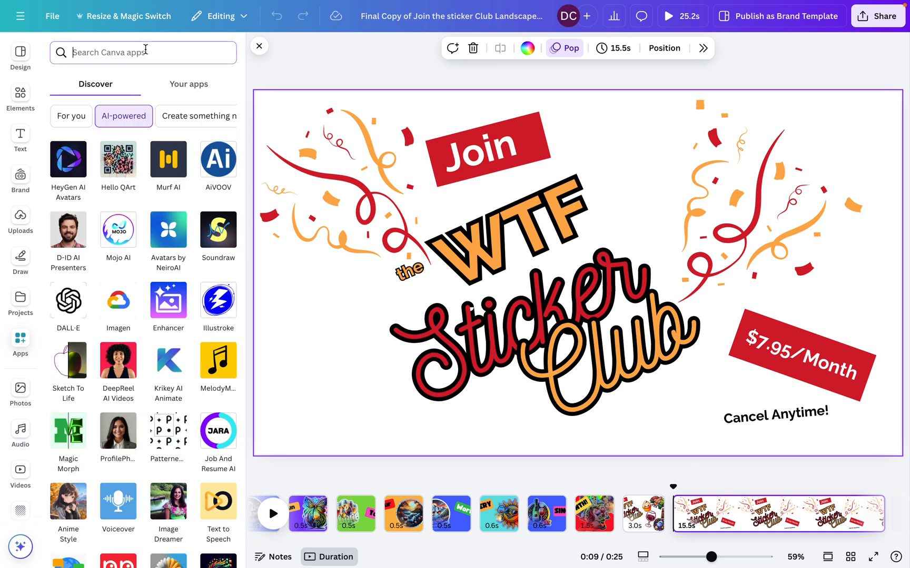
type("music")
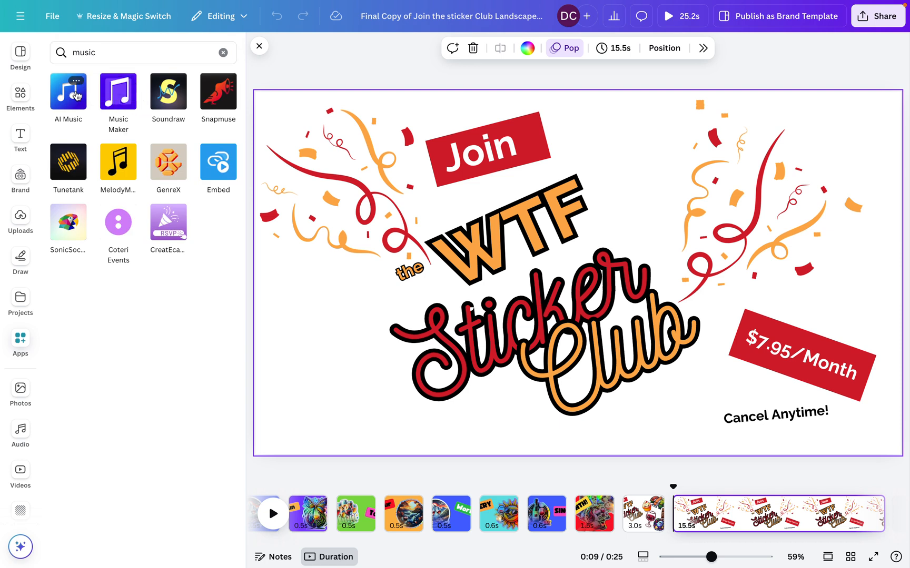
- Launch AI Music and choose the Happy mood for the track
left_click(69, 91)
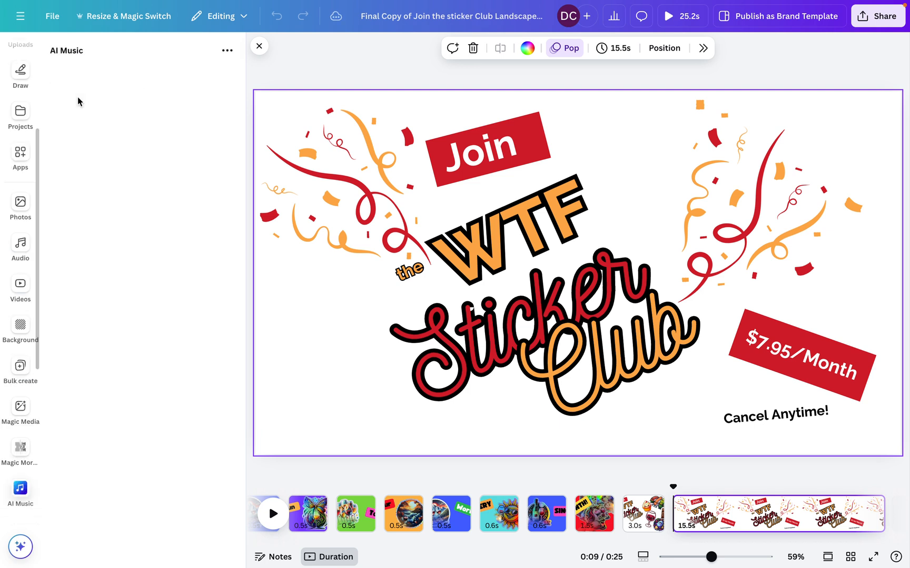
left_click(20, 488)
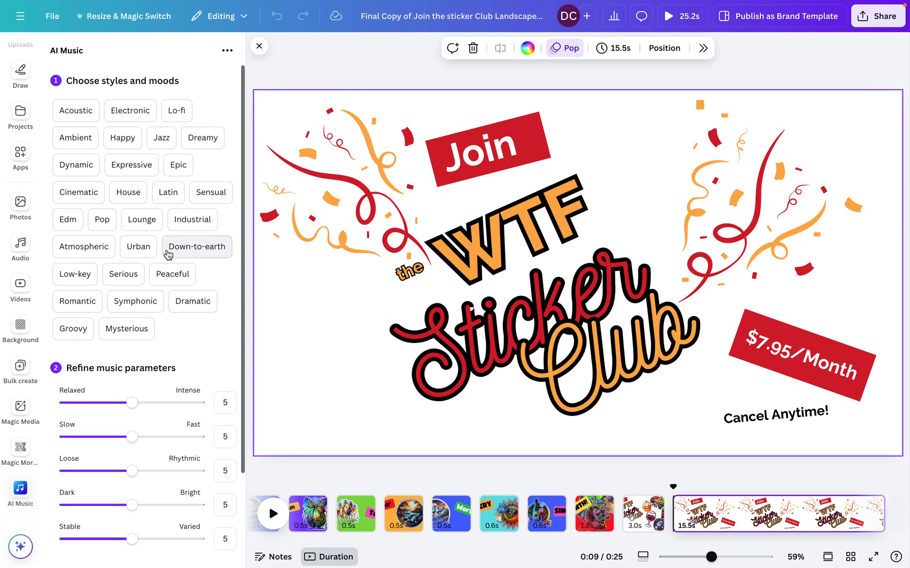
mouse_move(130, 100)
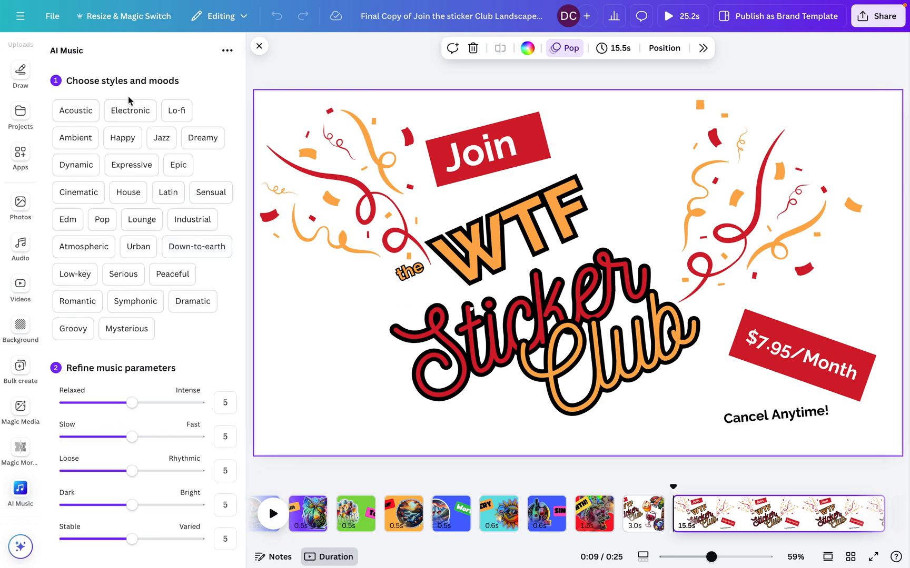
mouse_move(115, 210)
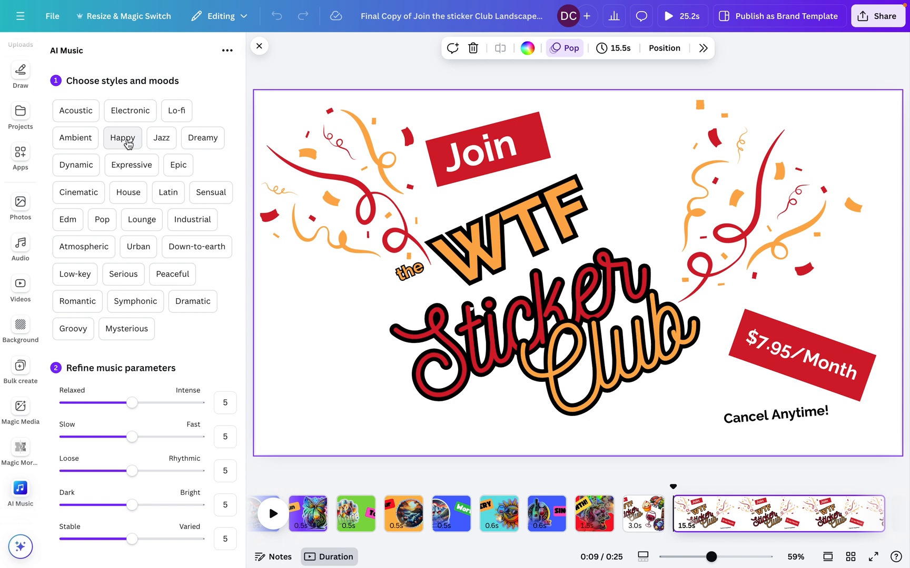
left_click(122, 137)
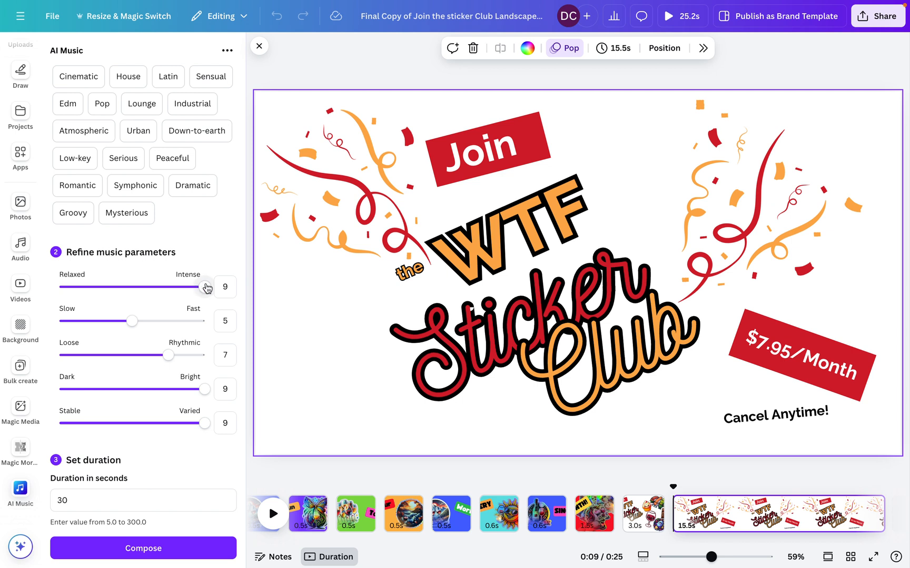
- Set the Happy track's intensity to 6, tempo to 7 and variety to 6
left_click_drag(205, 286, 149, 286)
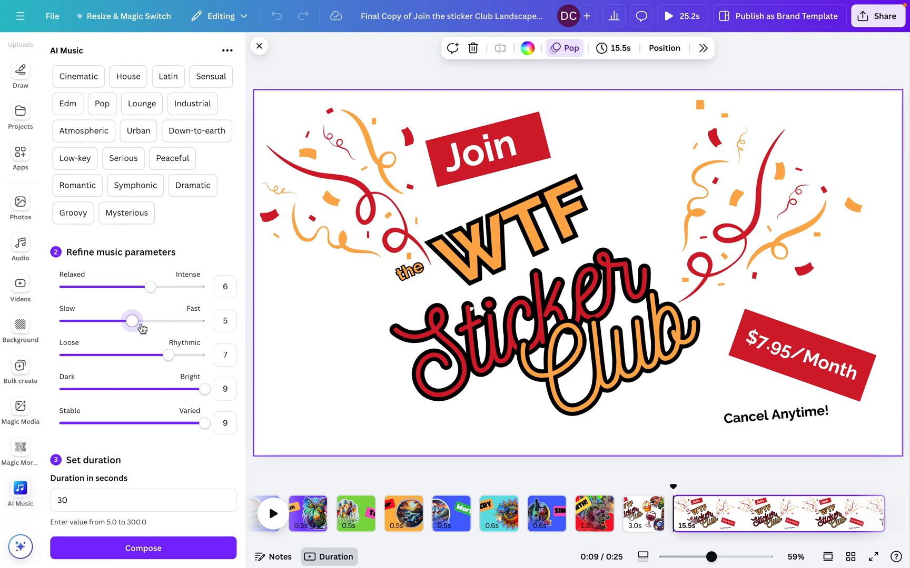
left_click_drag(131, 322, 169, 321)
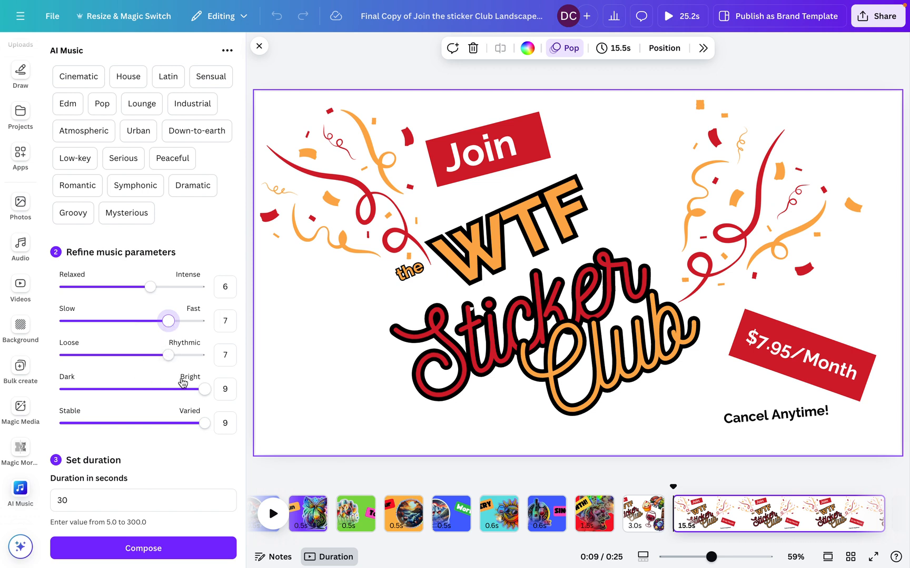
mouse_move(91, 398)
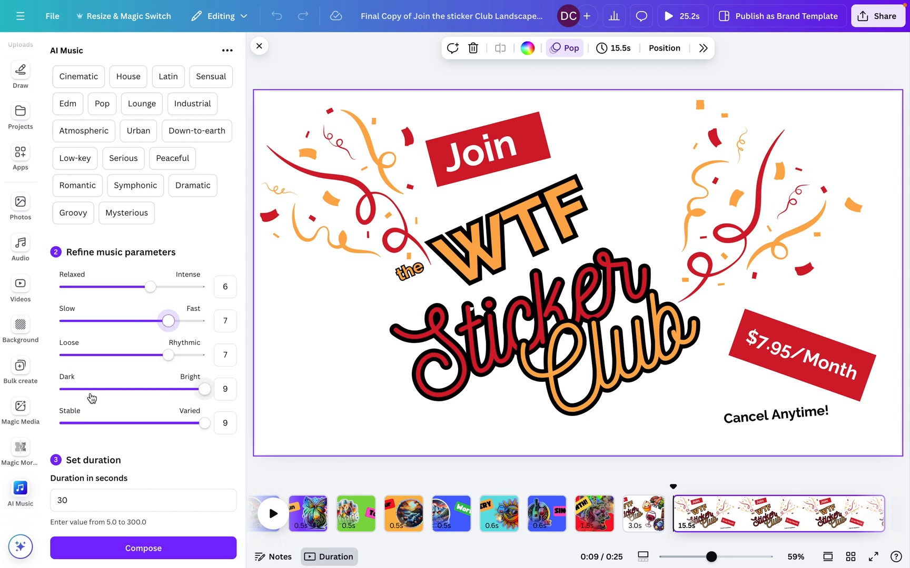
left_click_drag(205, 423, 169, 423)
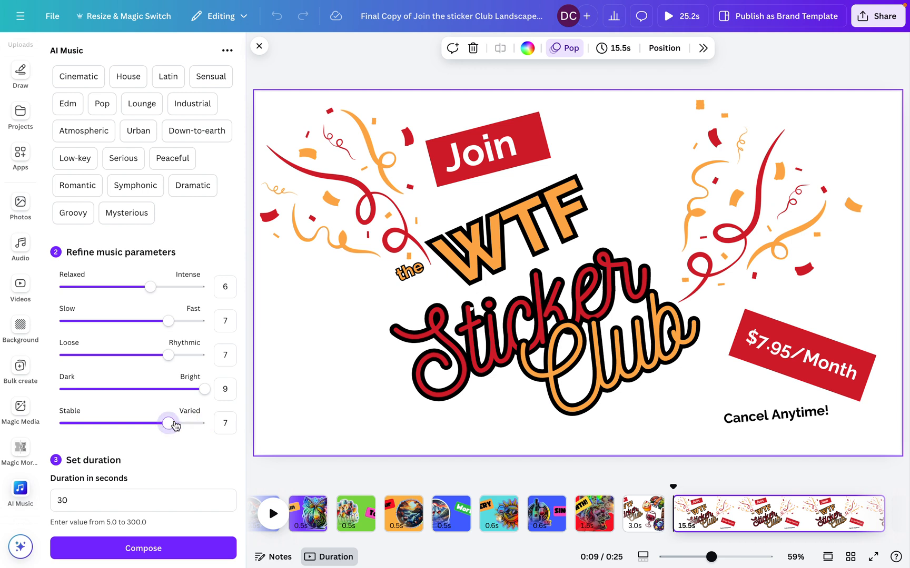
left_click_drag(173, 423, 150, 423)
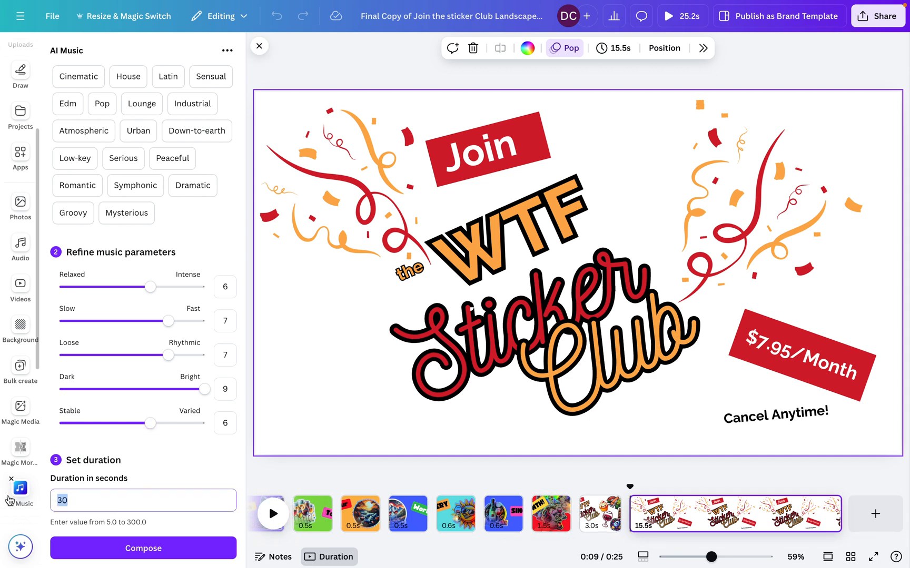
- Compose a 25-second Happy AI Music track for the video
type("25")
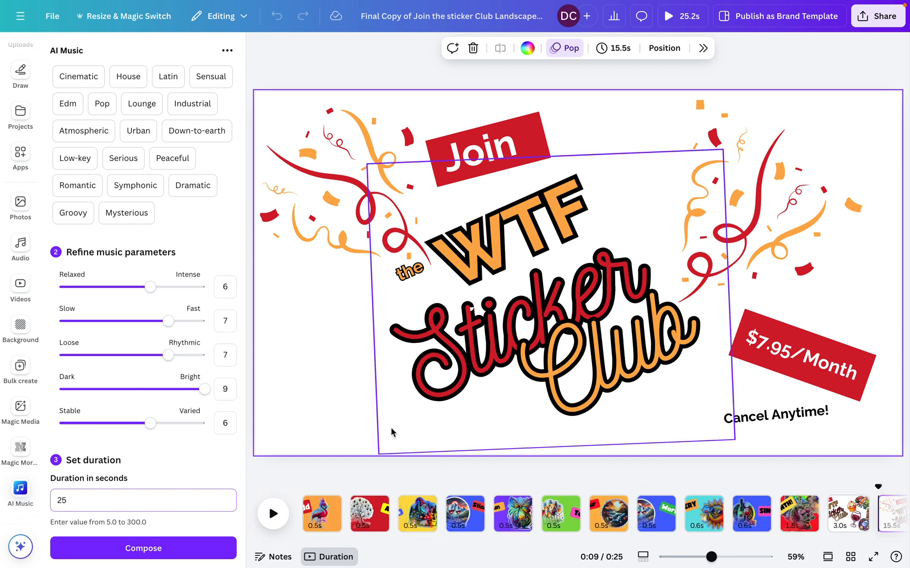
left_click(143, 548)
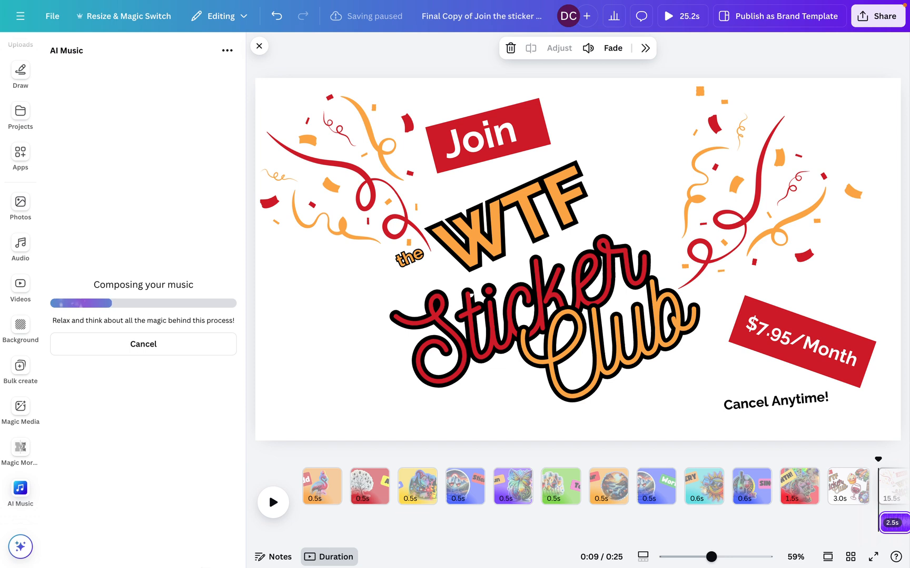
mouse_move(375, 256)
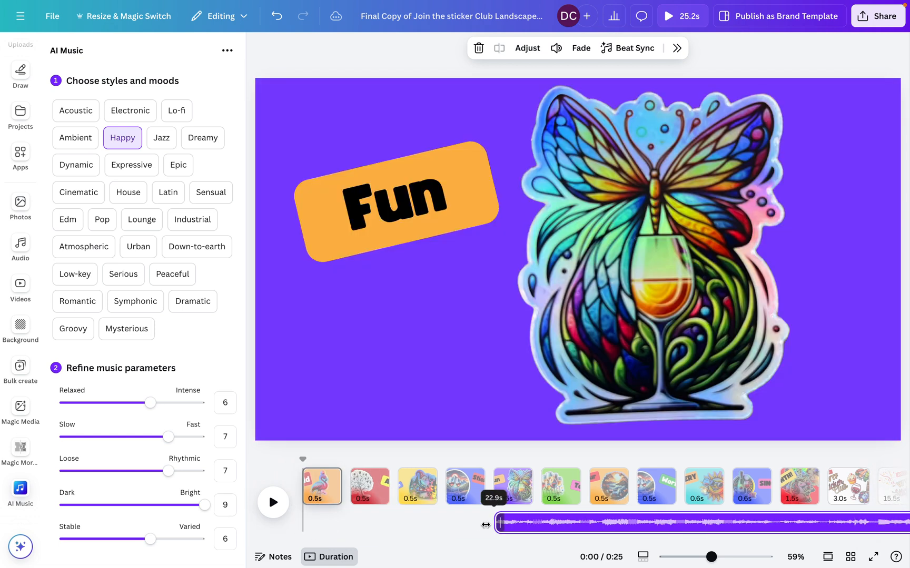
- Trim the start of the Happy track and preview the video with it, then pause
left_click_drag(498, 523, 446, 520)
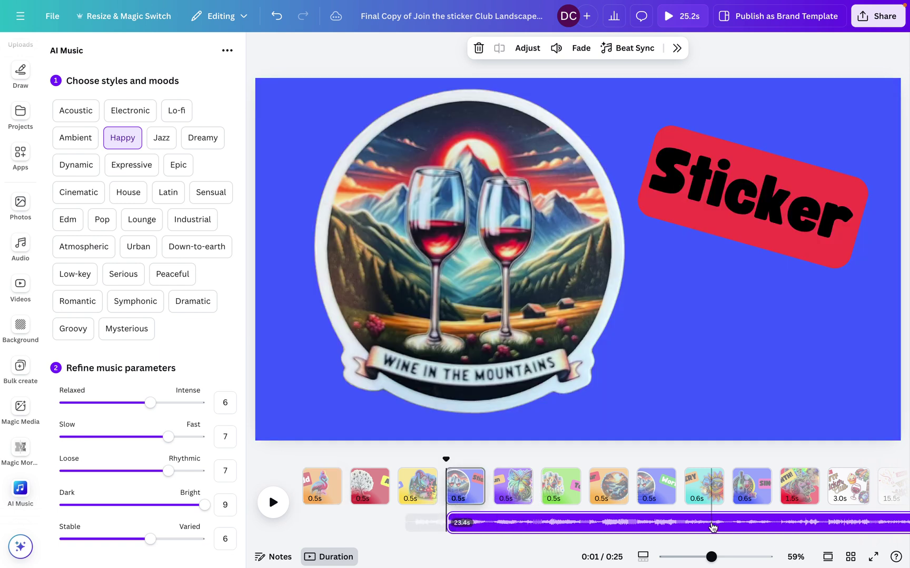
left_click(322, 487)
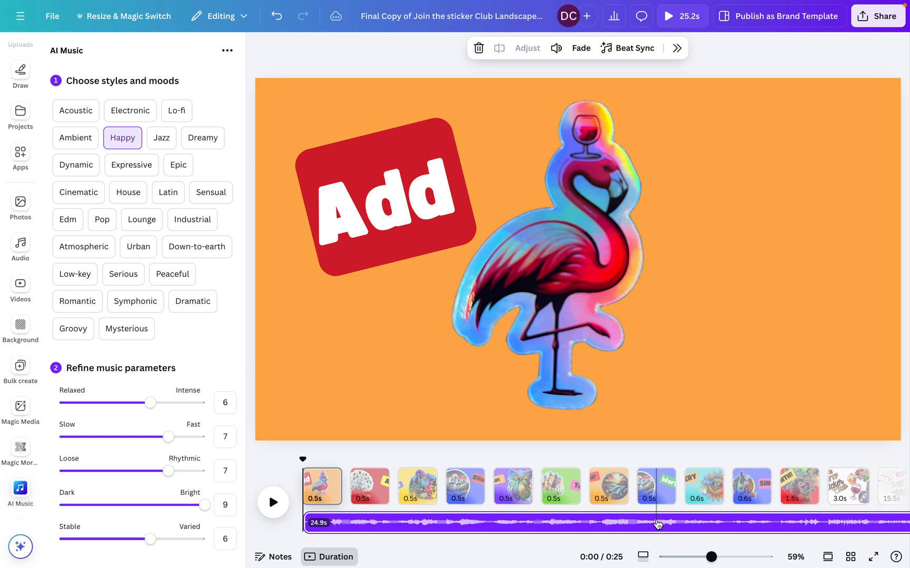
mouse_move(278, 540)
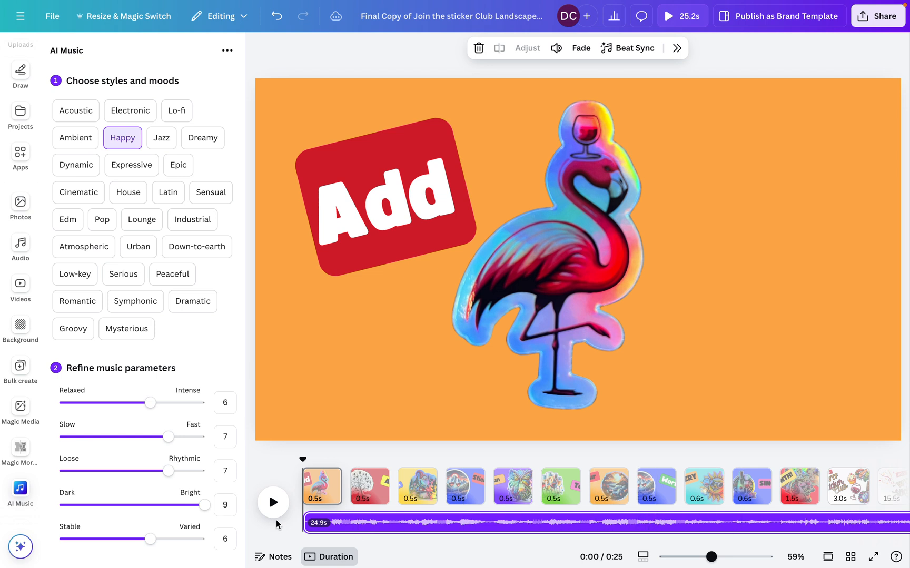
mouse_move(293, 507)
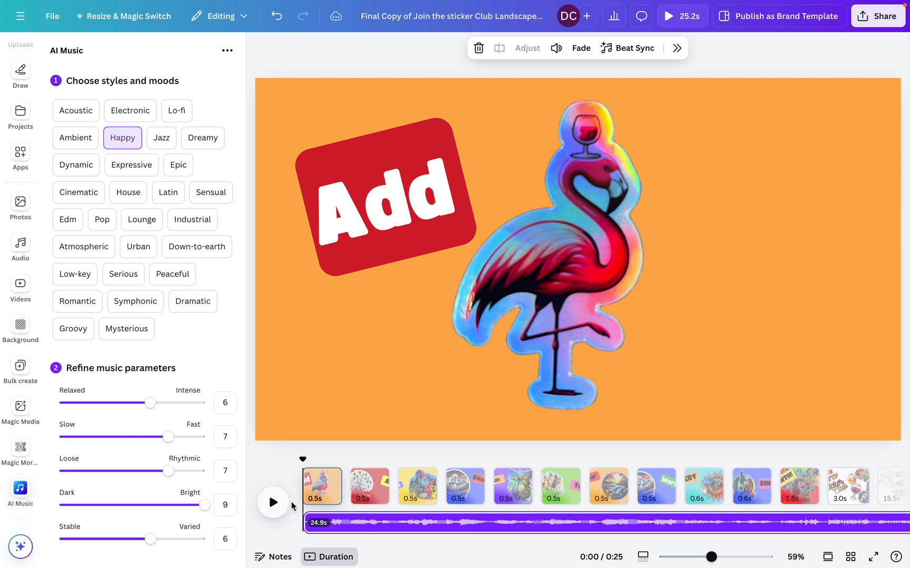
left_click(273, 503)
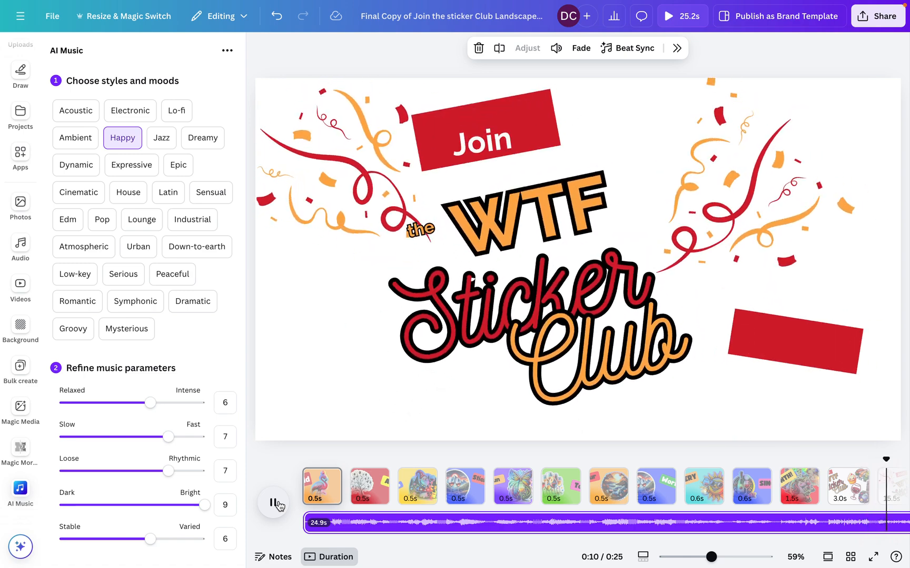
left_click(272, 504)
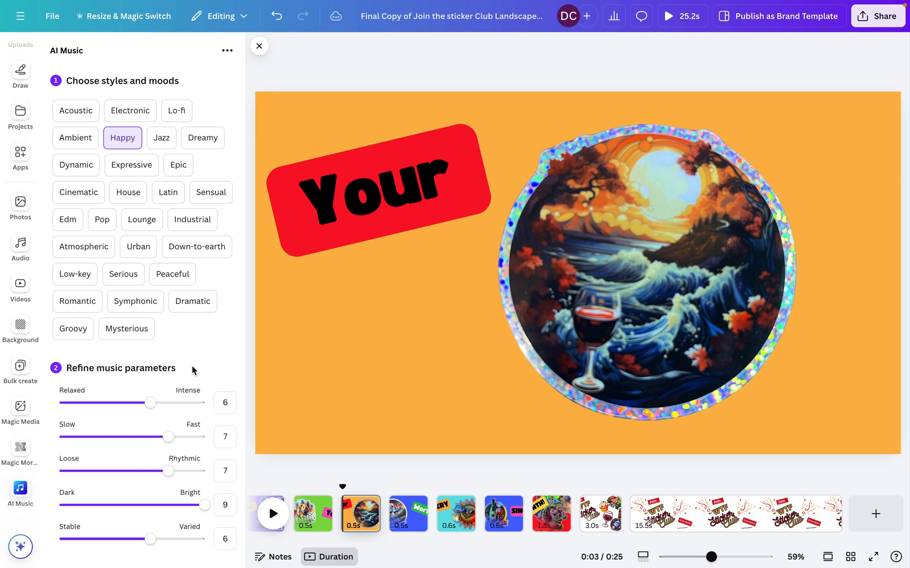
mouse_move(159, 389)
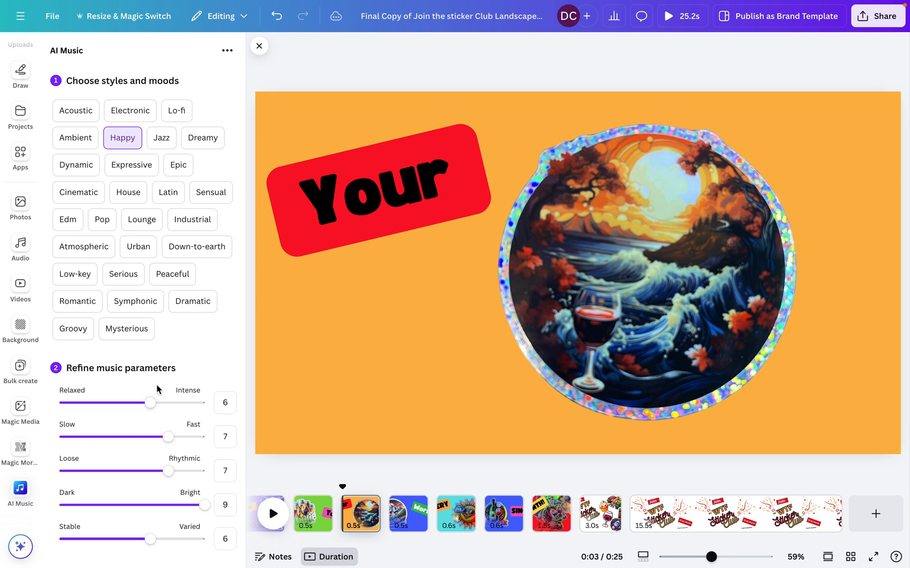
mouse_move(131, 350)
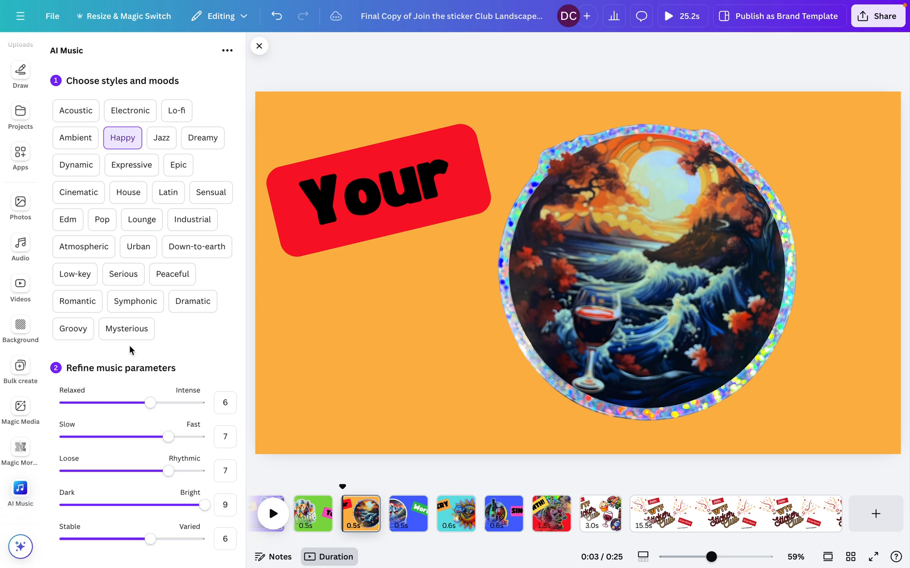
mouse_move(124, 221)
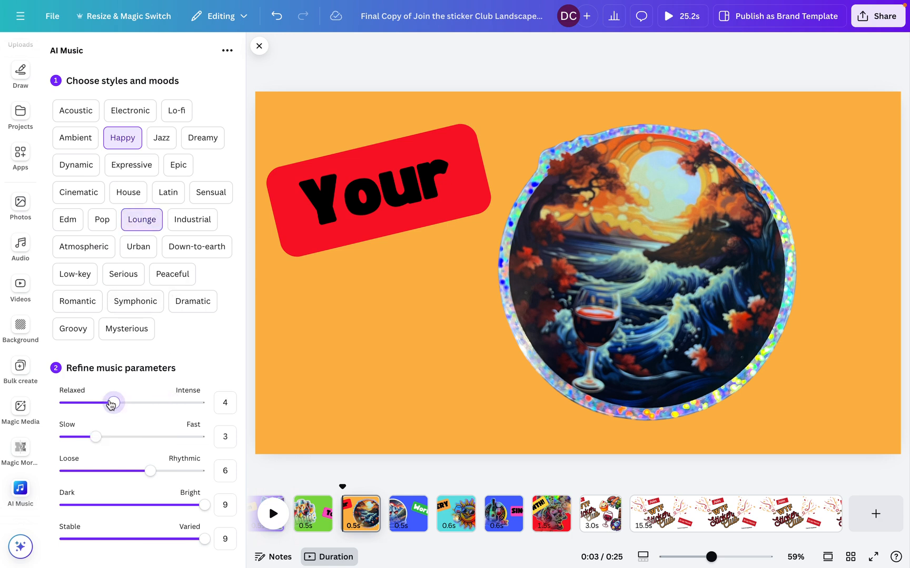
- Set the Lounge track to intensity 3, rhythm 3, brightness 5 and variety 3
left_click_drag(112, 403, 95, 403)
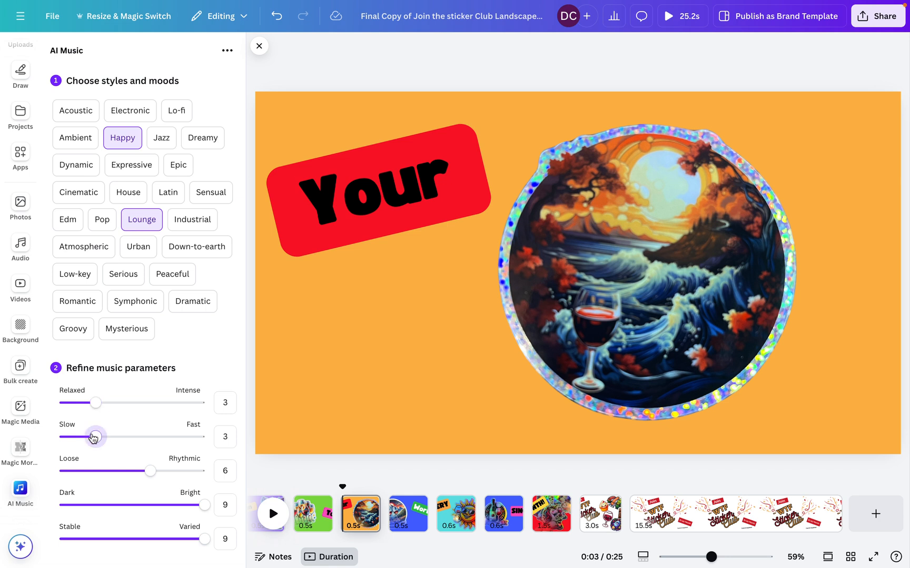
left_click_drag(151, 470, 95, 471)
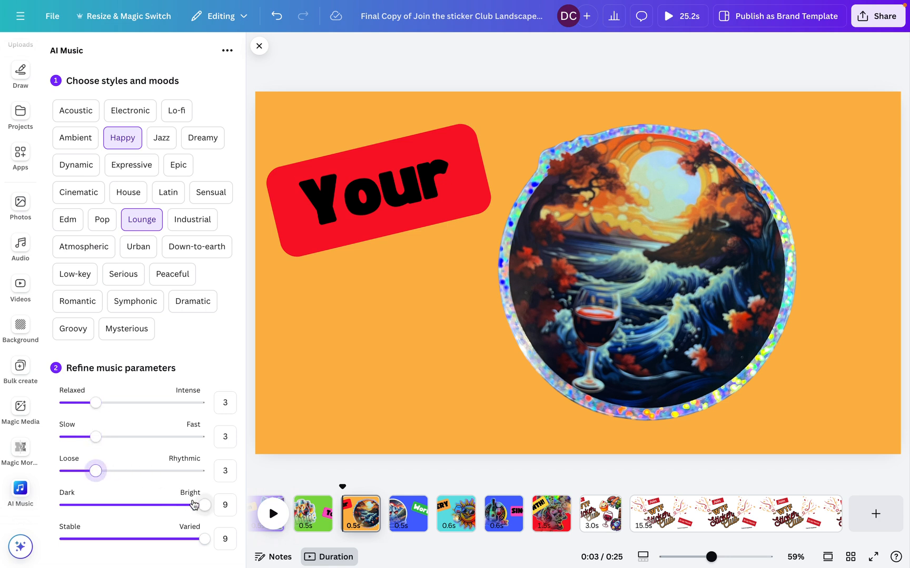
left_click_drag(199, 505, 130, 505)
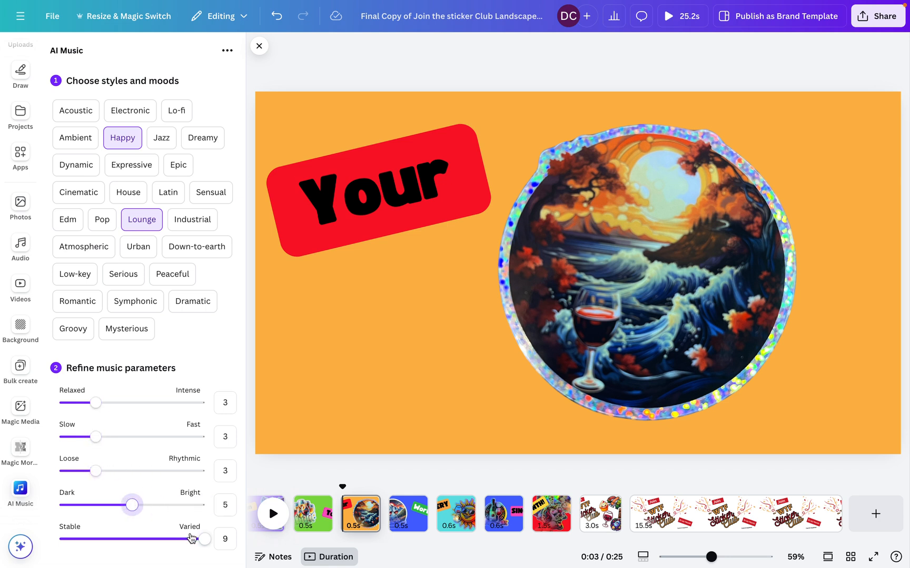
left_click_drag(200, 539, 97, 539)
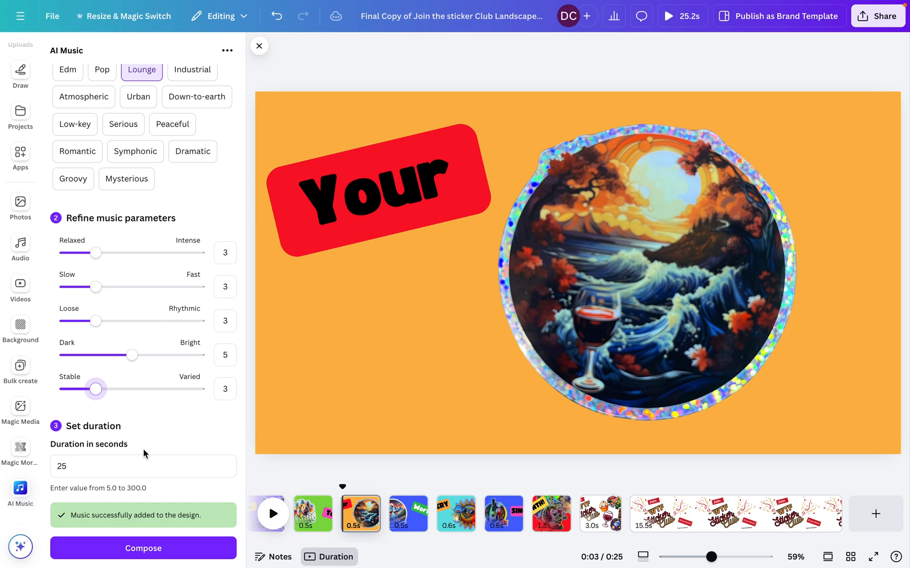
- Compose the 25-second Happy Lounge track and play the video through with it
left_click(143, 549)
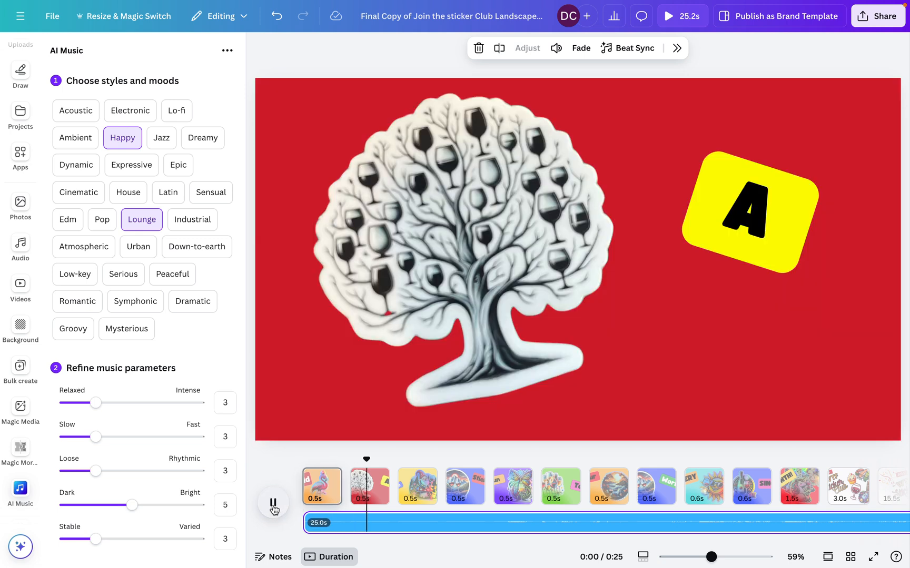
left_click(560, 487)
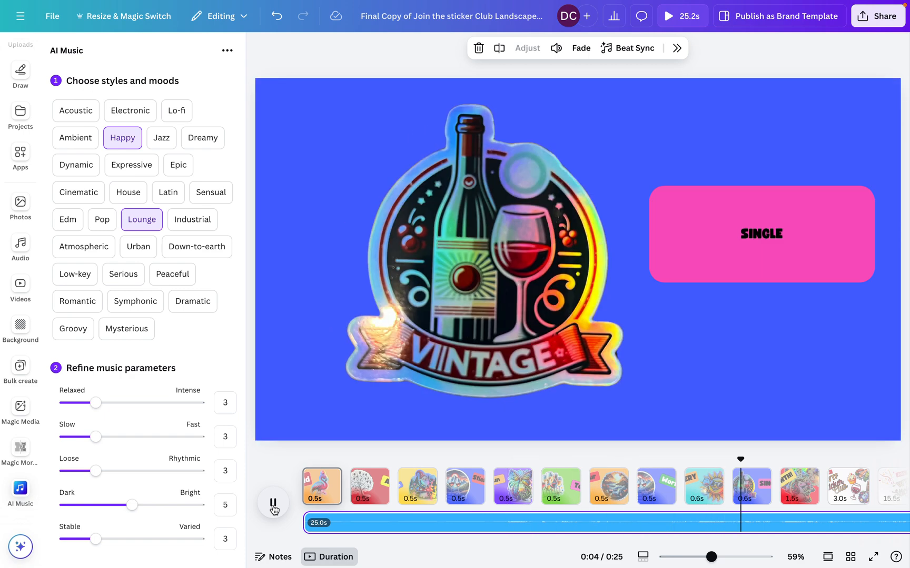
left_click(273, 504)
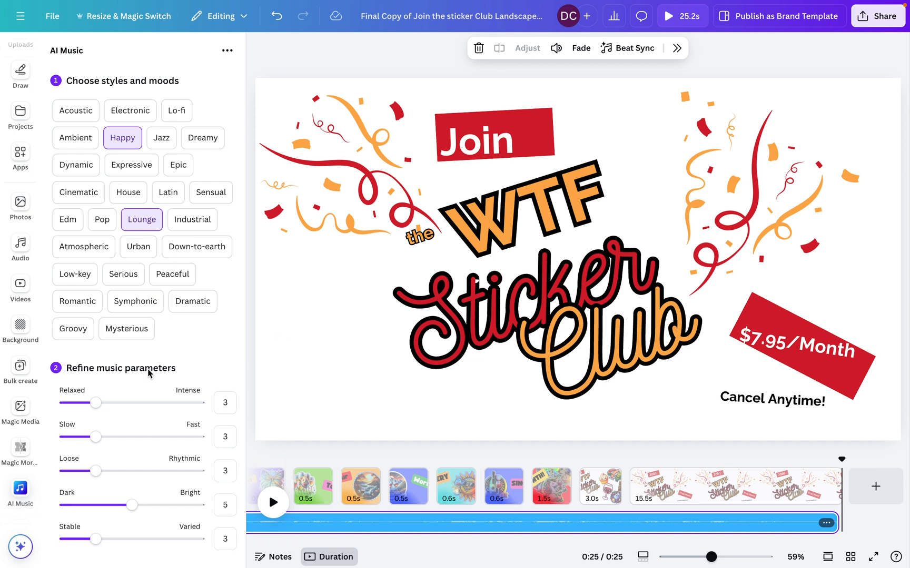
- Switch to Groovy with intensity 3 and tempo 9, then view the Your and World pages
left_click(73, 329)
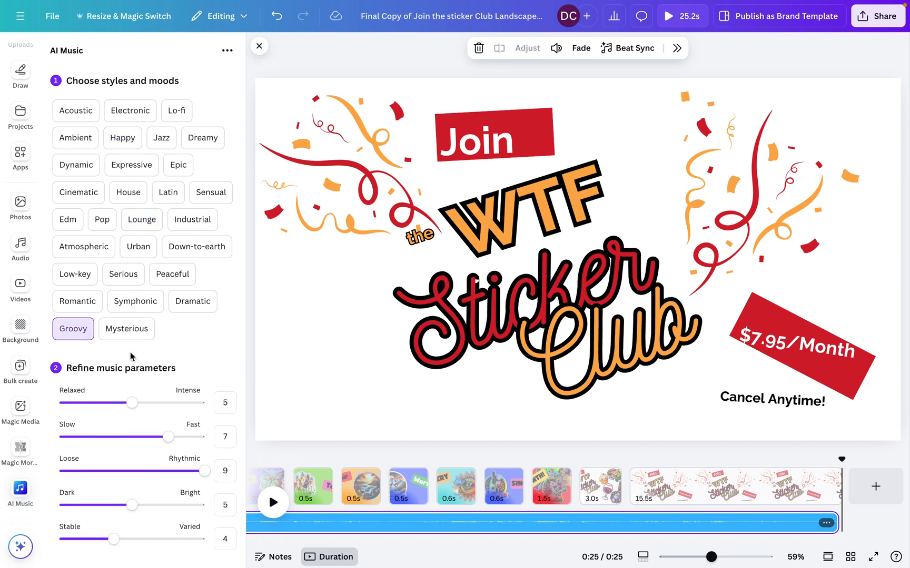
left_click_drag(132, 402, 95, 402)
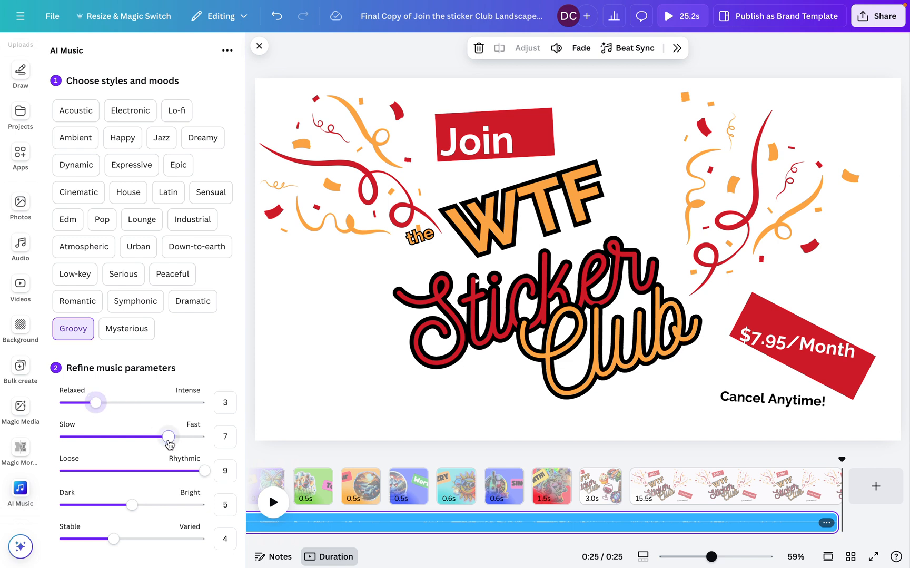
left_click_drag(167, 437, 204, 436)
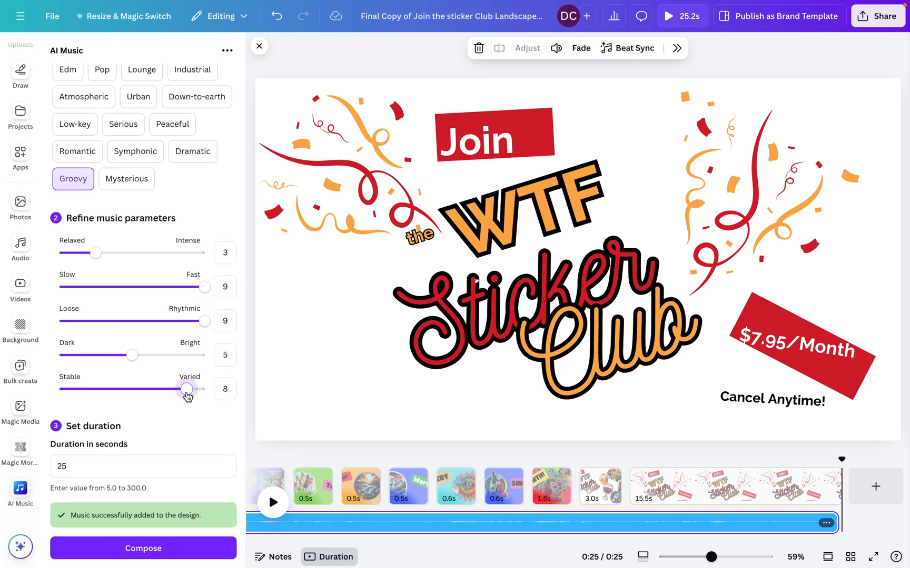
mouse_move(119, 525)
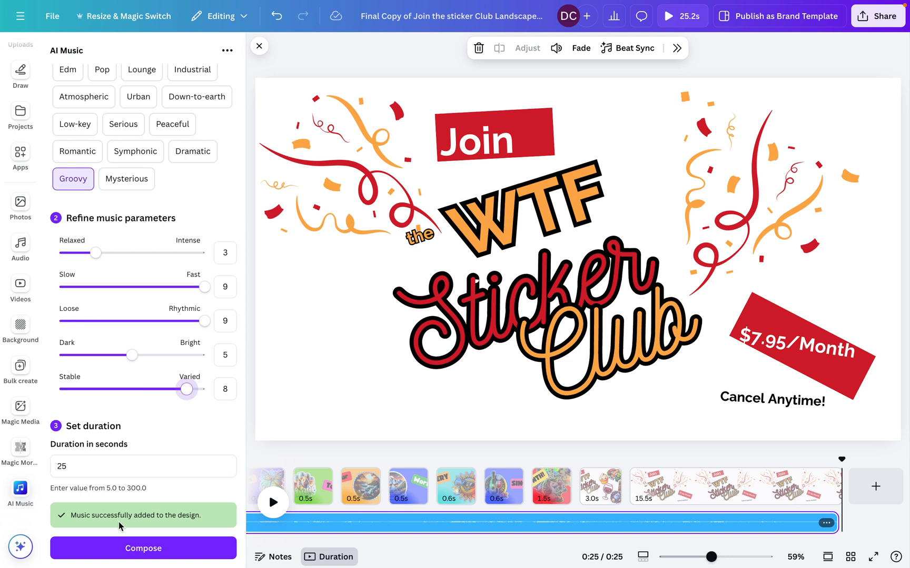
left_click(360, 486)
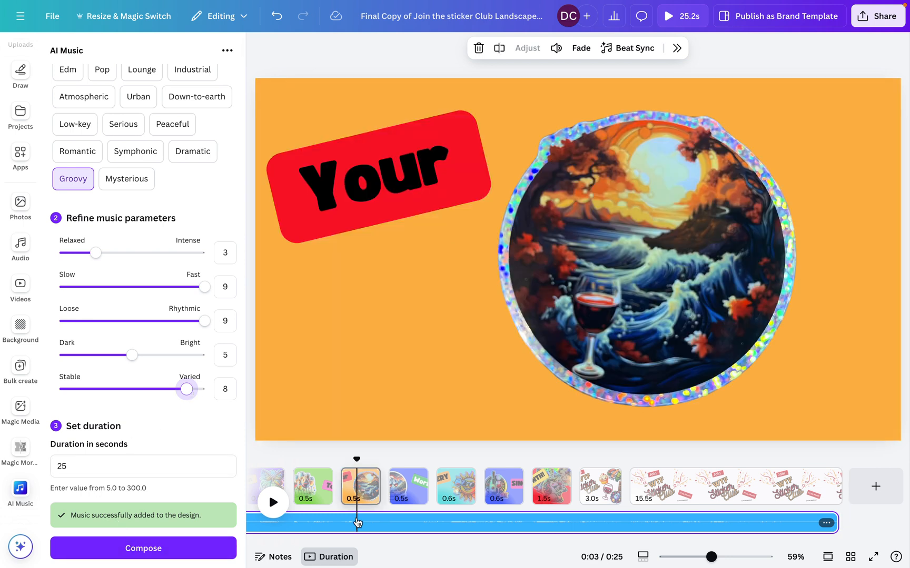
left_click(408, 487)
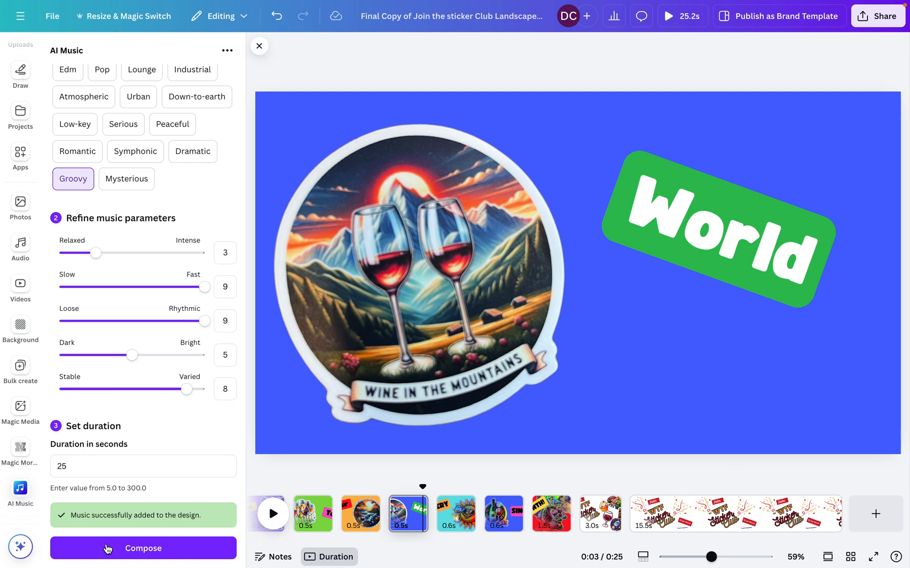
- Compose the Groovy track and preview the video with it
left_click(143, 548)
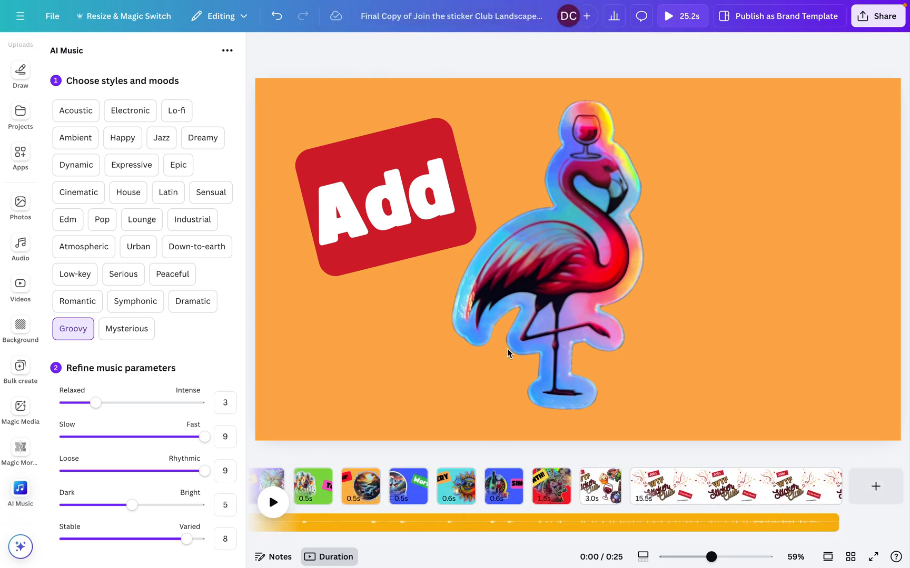
left_click(273, 503)
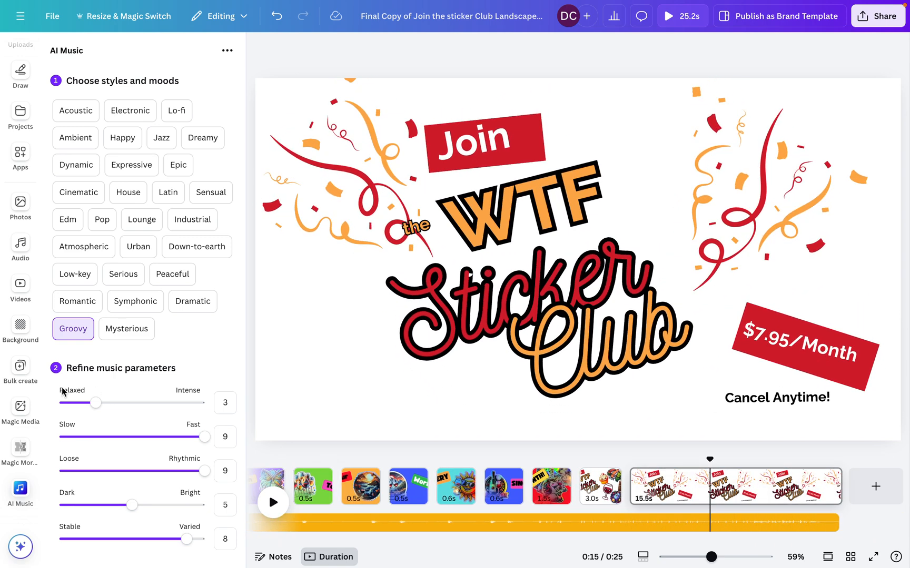
- Compose a House track at intensity 6, tempo 6, rhythm 8, brightness 5, variety 4
scroll("down", 3)
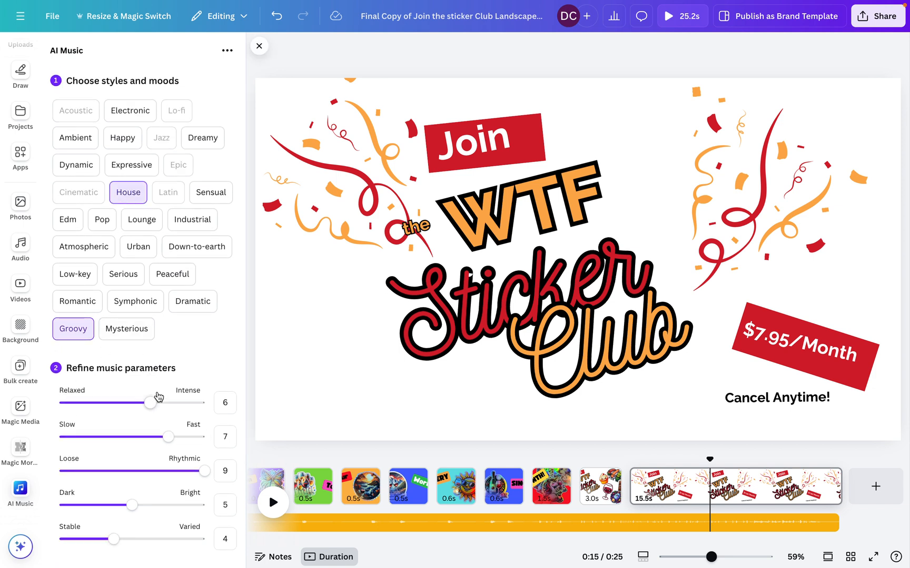
scroll("down", 3)
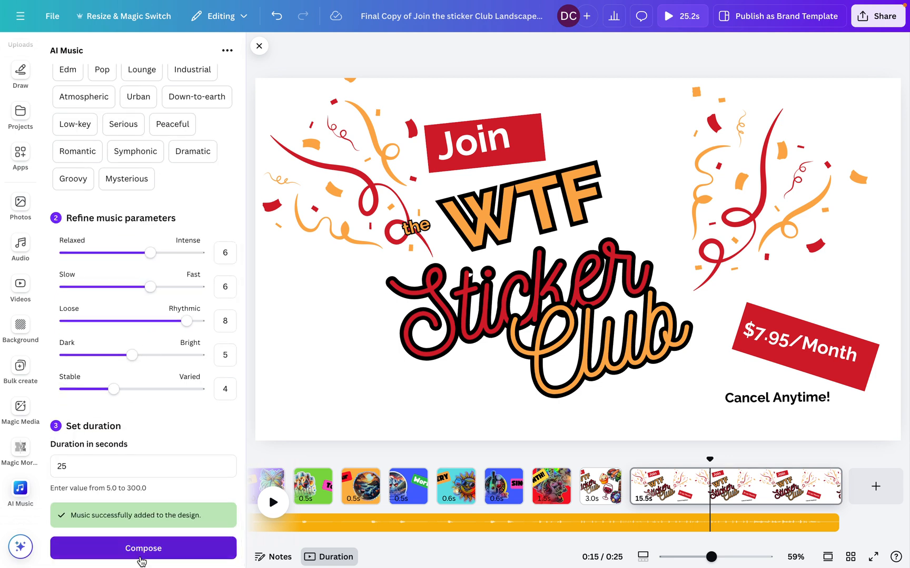
left_click(143, 548)
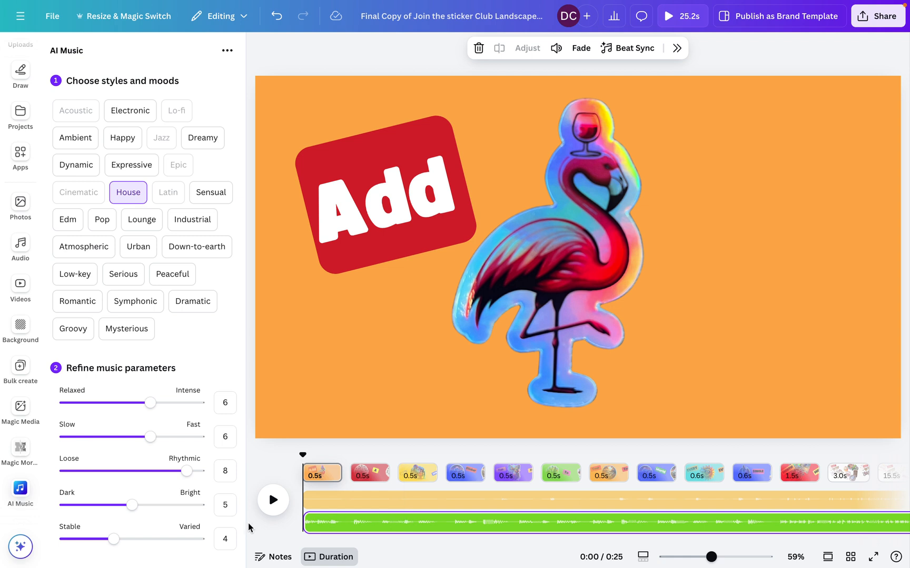
- Preview the sticker pages over the House track, select the track and resume playback
left_click(273, 501)
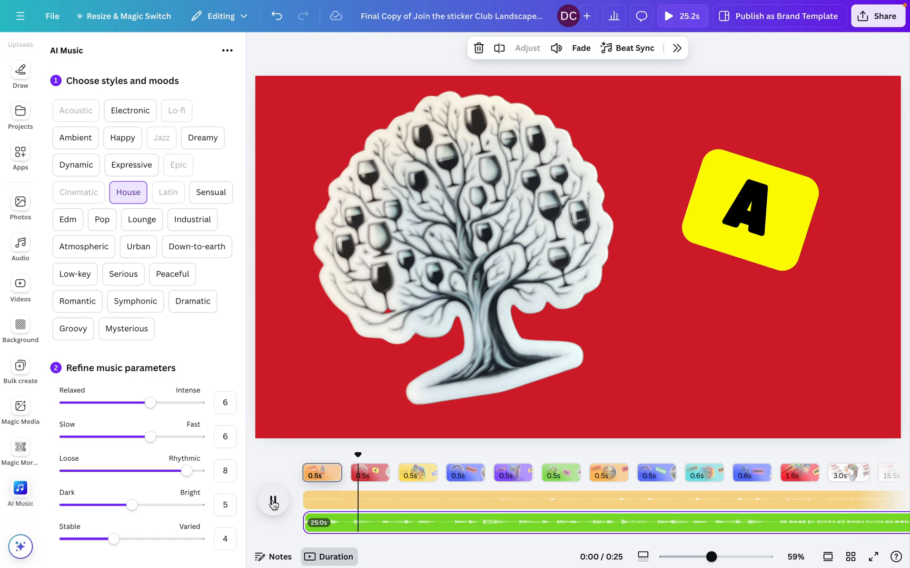
left_click(561, 473)
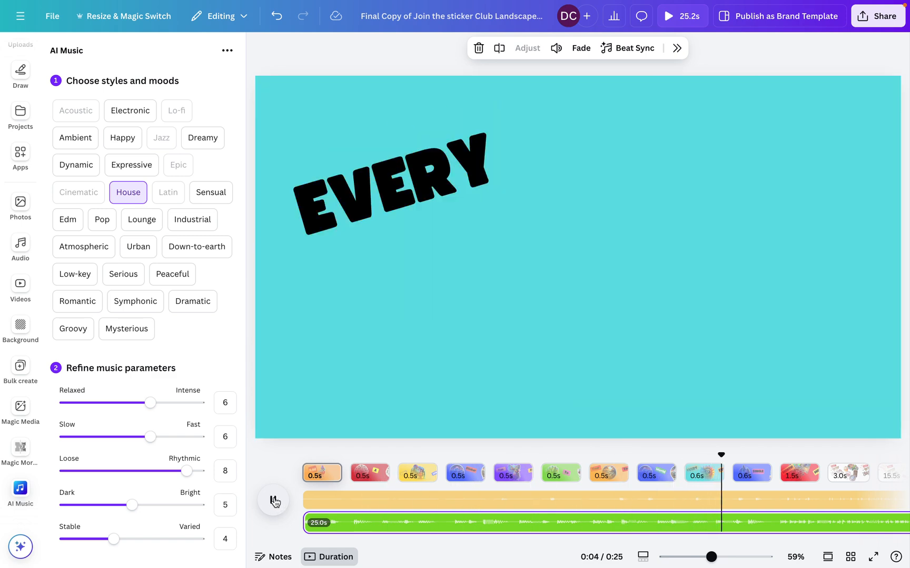
left_click(417, 473)
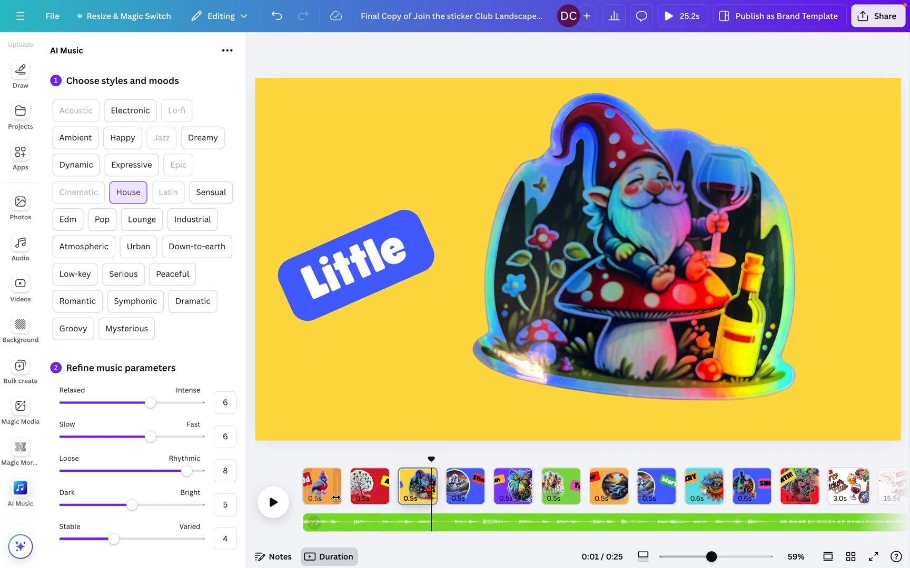
left_click(322, 487)
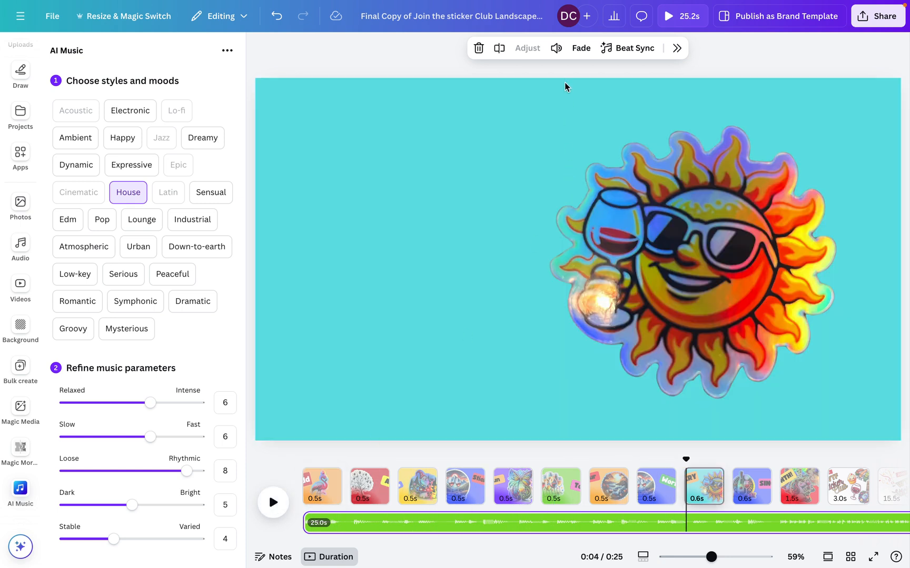
left_click(555, 48)
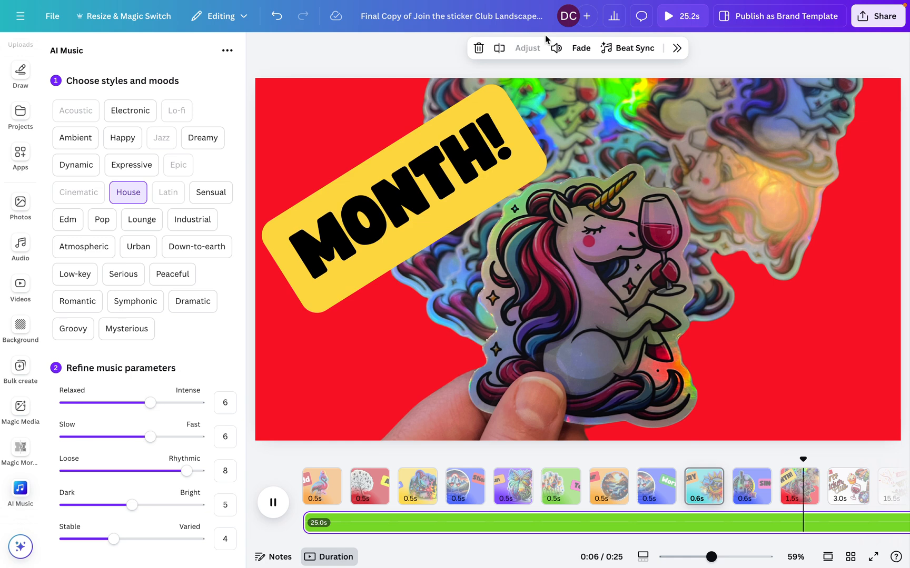
- Boost the House track's volume, then play the preview through to the closing Join page
left_click(556, 48)
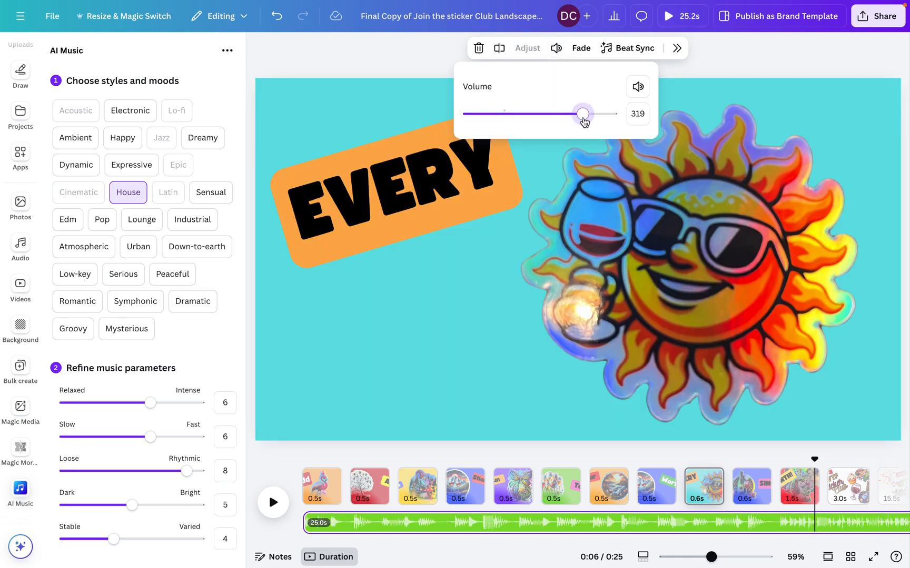
left_click(272, 503)
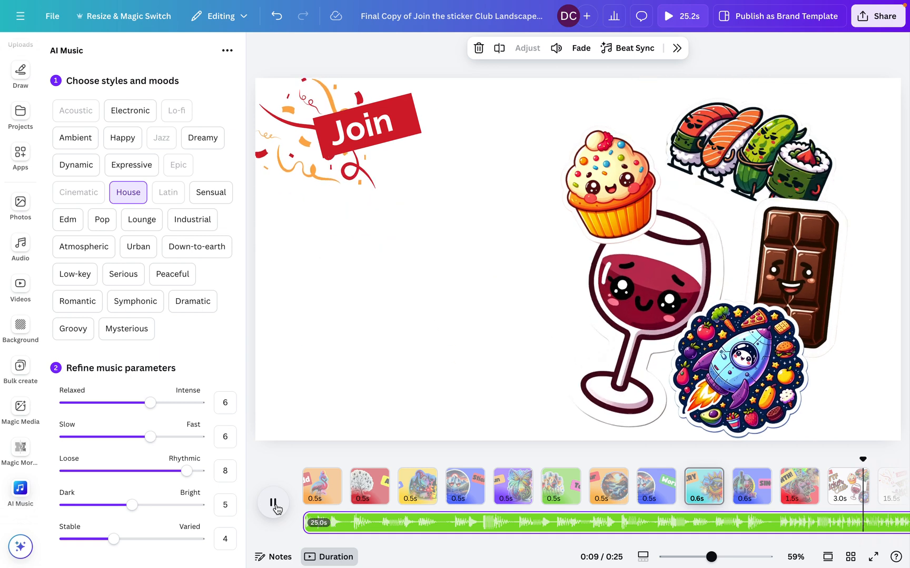
left_click(273, 503)
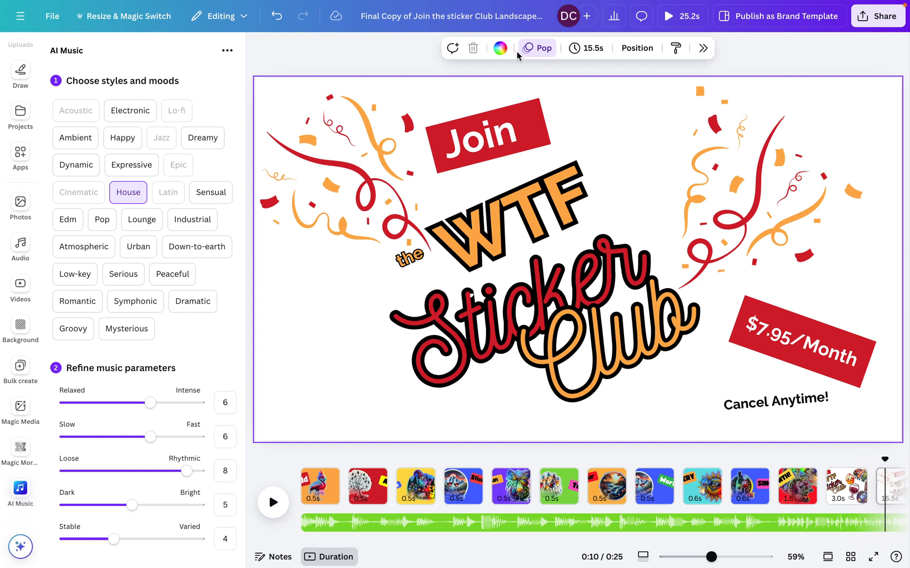
- Stretch the closing Join page to 30.0s via its Timing slider, leaving the background unchanged
left_click(585, 49)
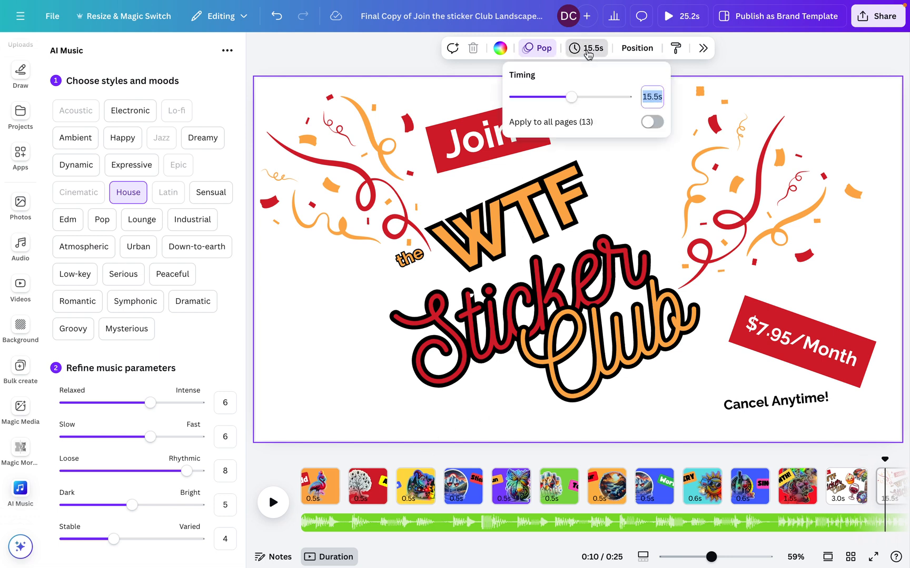
left_click_drag(572, 97, 579, 97)
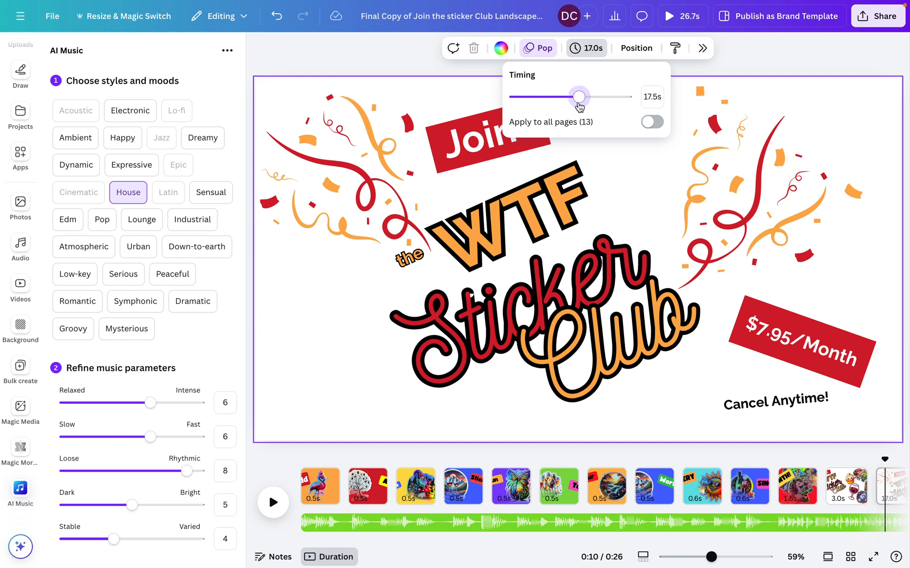
left_click_drag(578, 97, 625, 97)
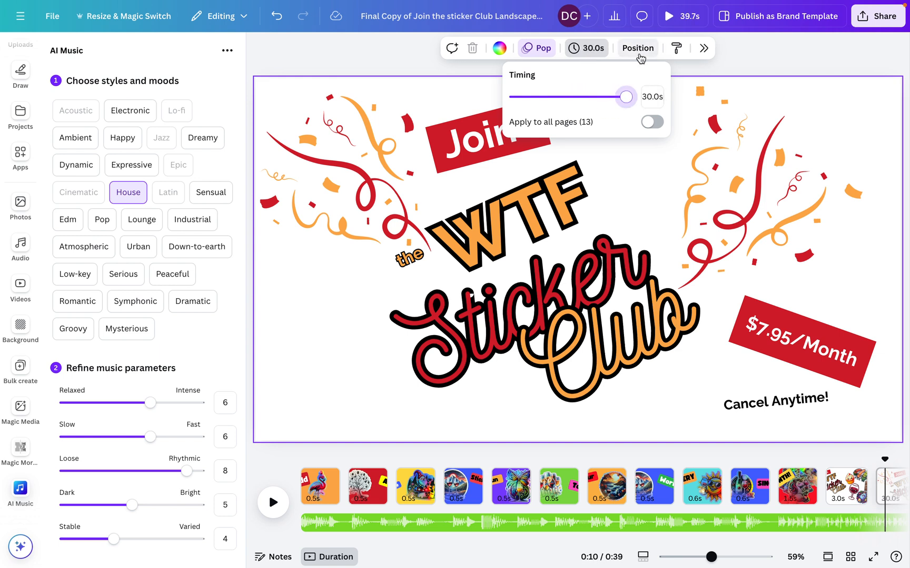
left_click(637, 49)
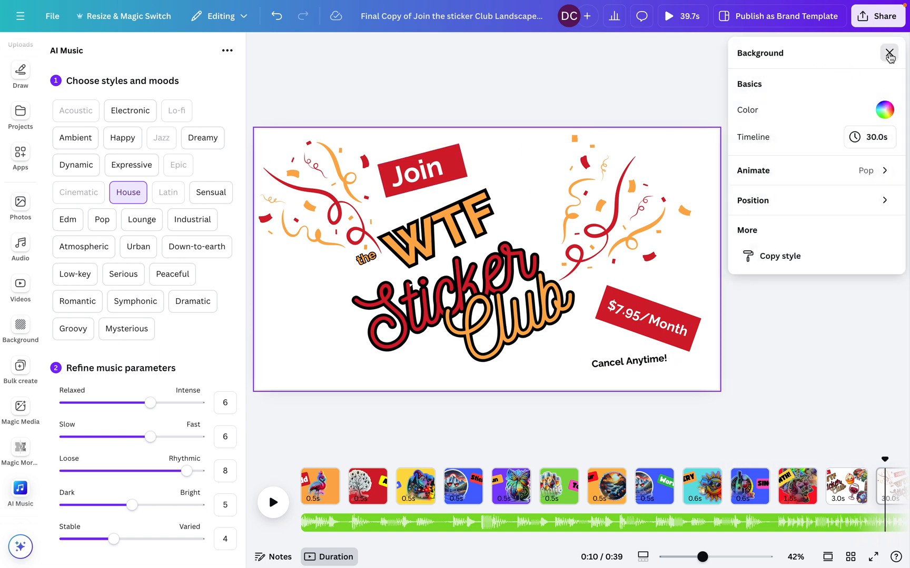
left_click(887, 52)
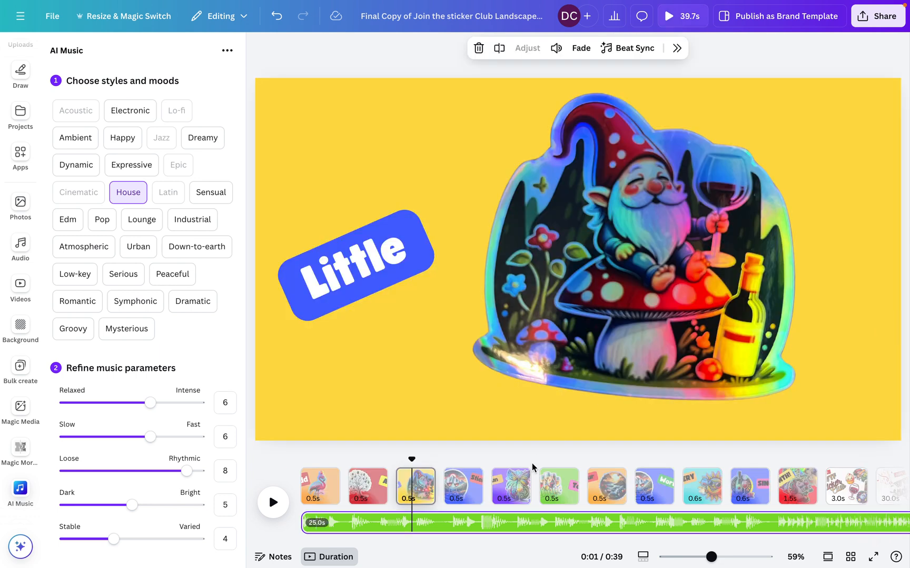
- Beat Sync the pages to the House track with beat markers displayed, then play the 24.1-second result
left_click(511, 486)
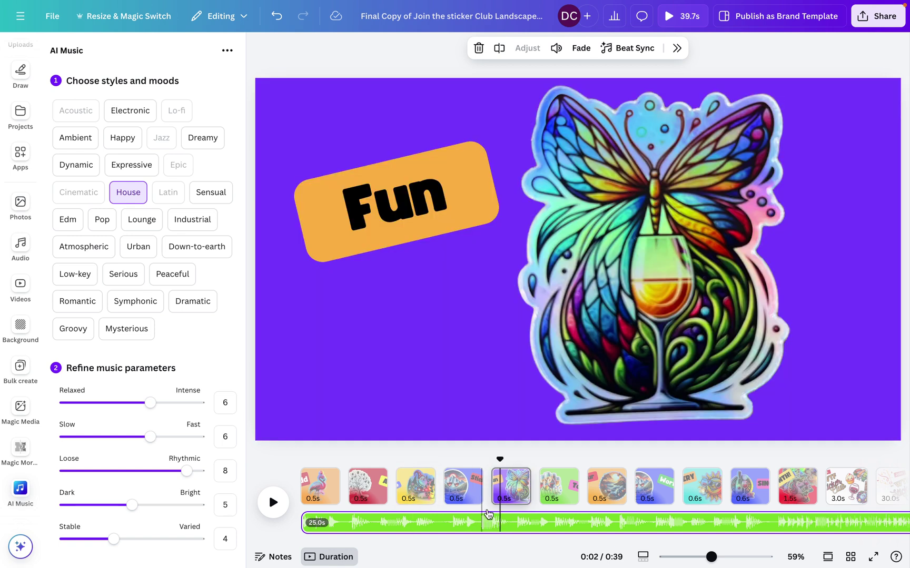
left_click(634, 48)
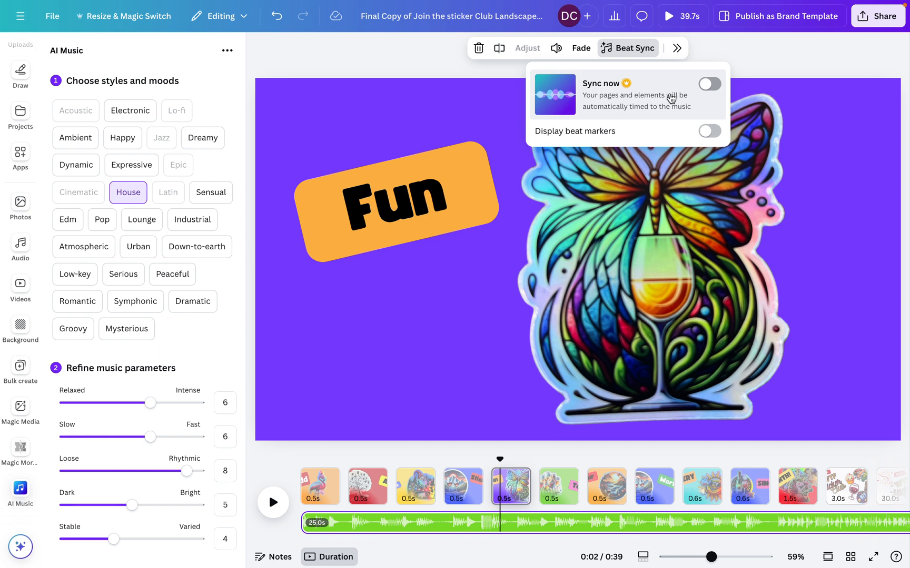
left_click(710, 132)
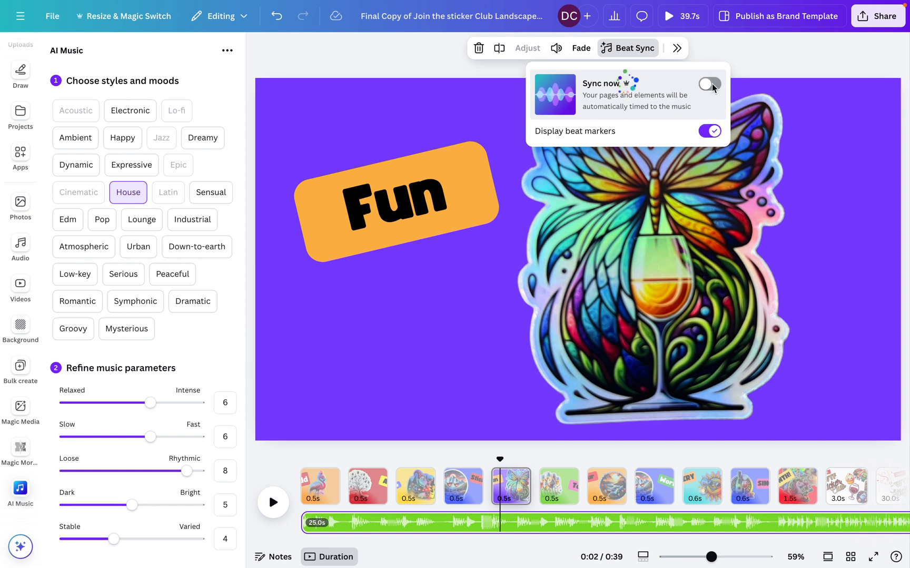
left_click(710, 84)
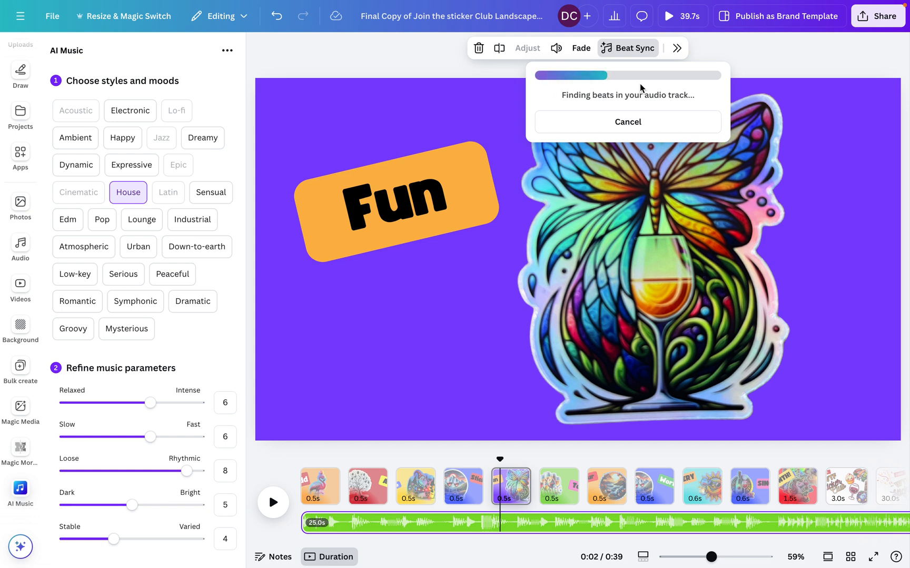
mouse_move(893, 325)
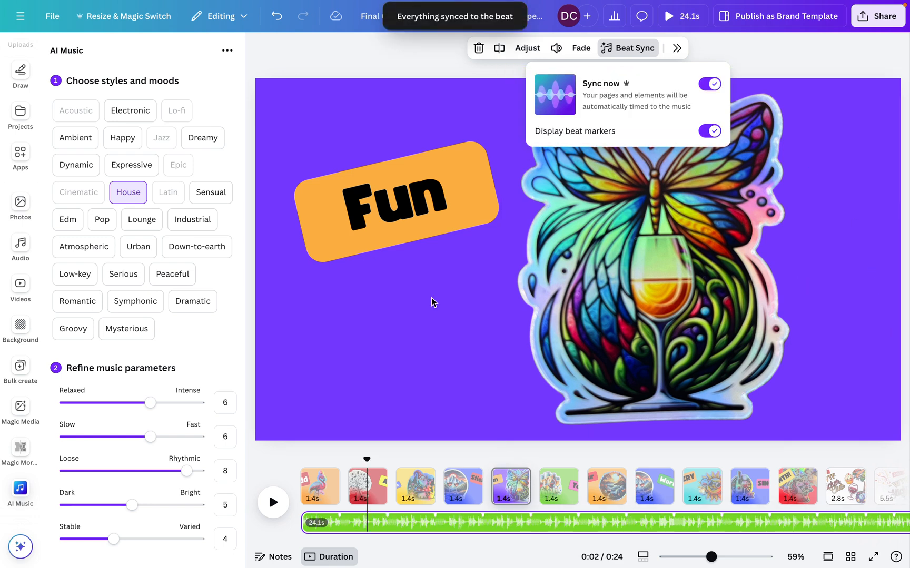
mouse_move(326, 481)
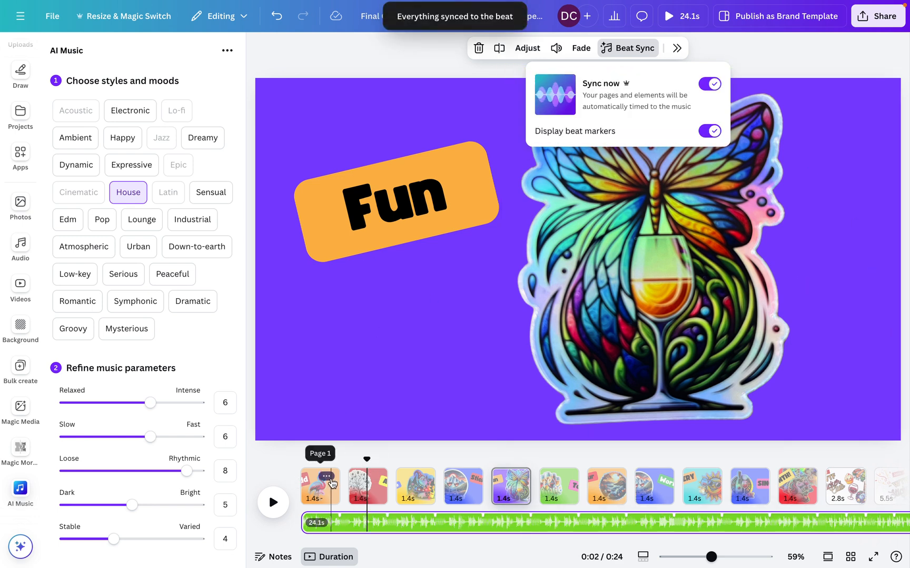
left_click(273, 503)
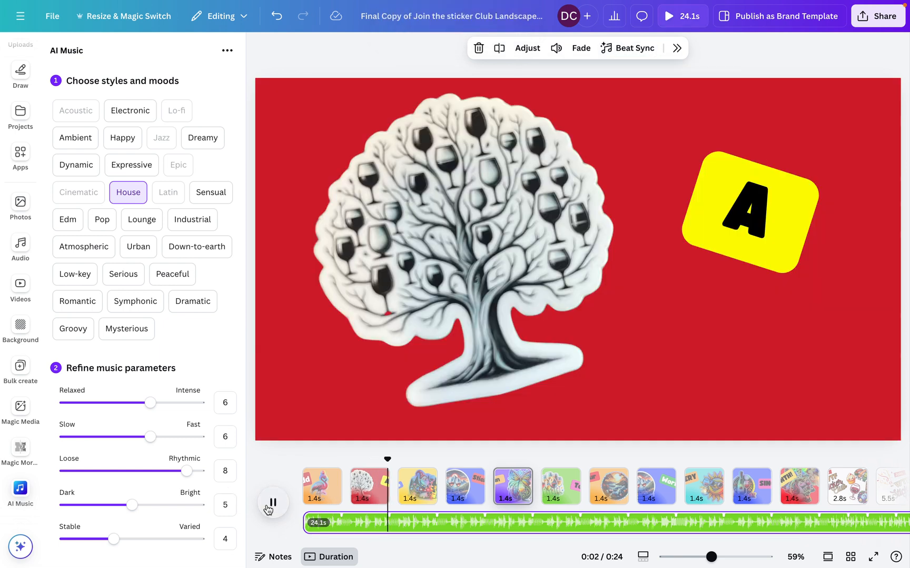